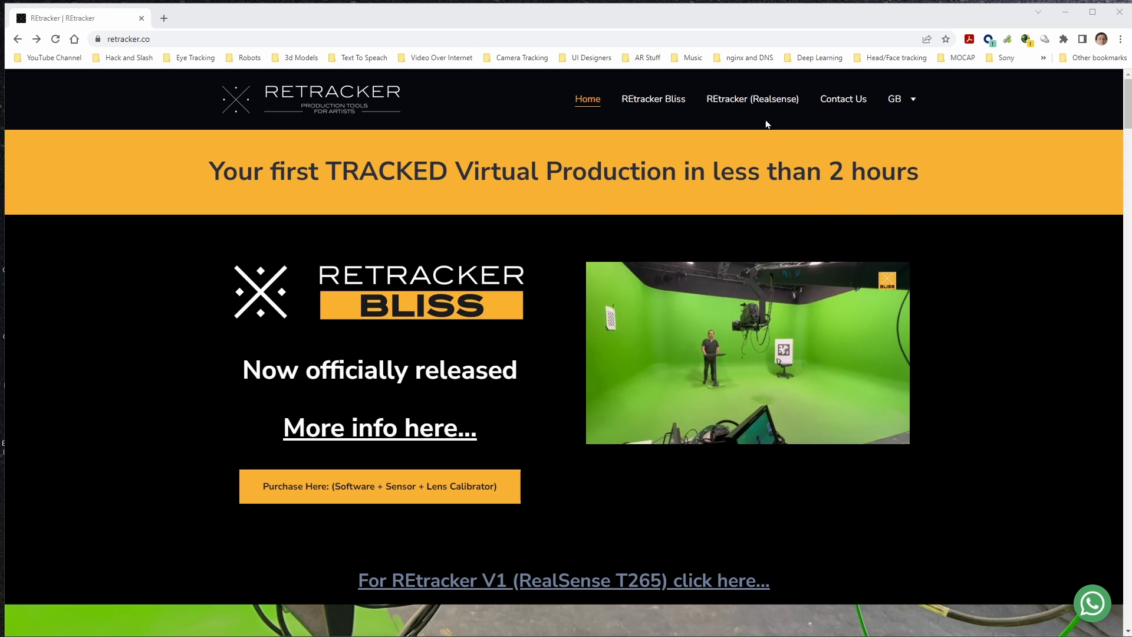
Open the REtracker Bliss product page and start purchasing REtracker BLISS.
click(652, 99)
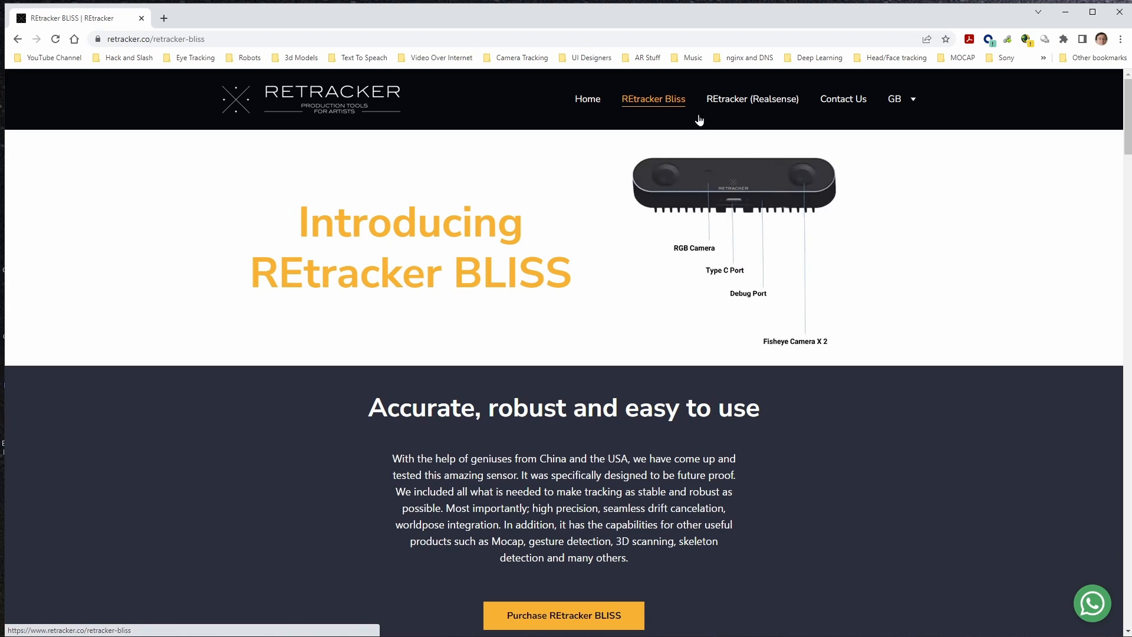
mouse_move(563, 615)
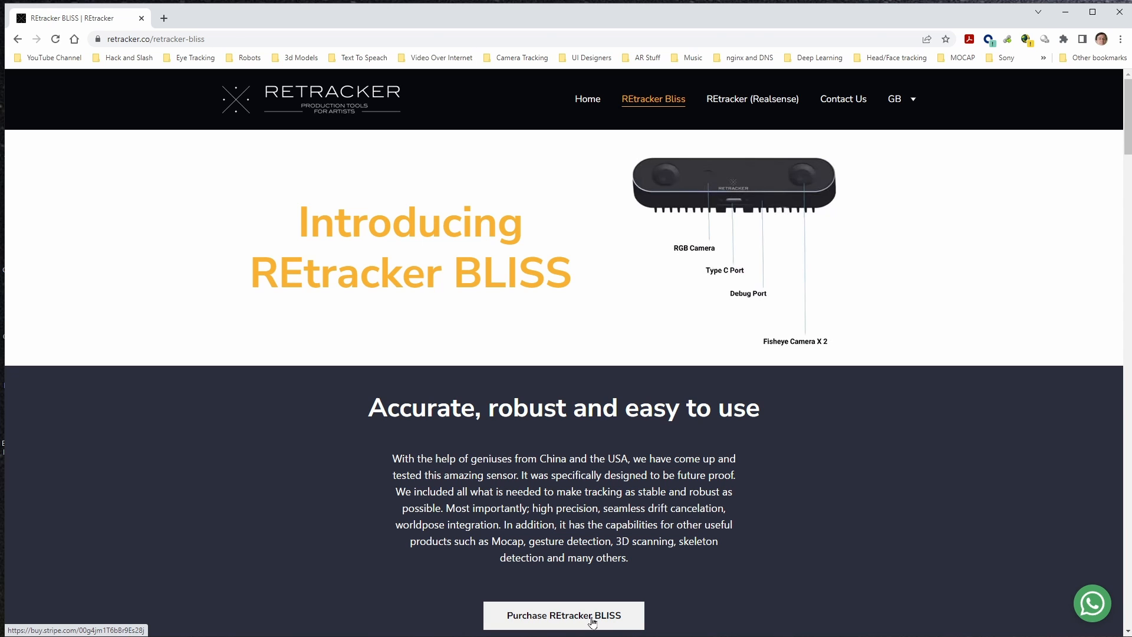
click(563, 615)
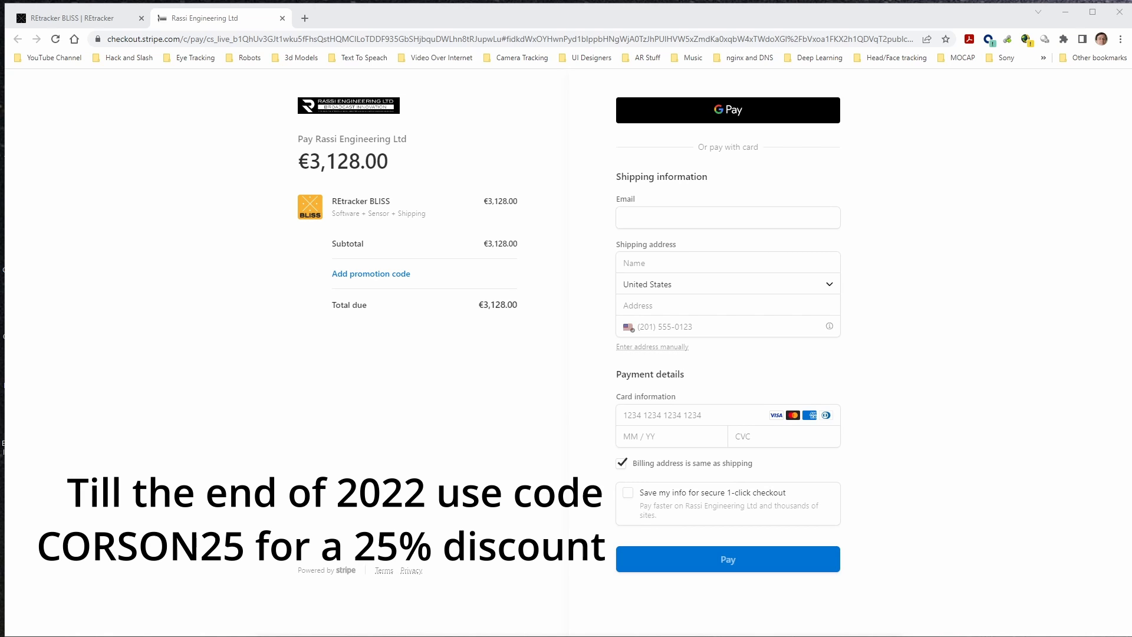
mouse_move(313, 325)
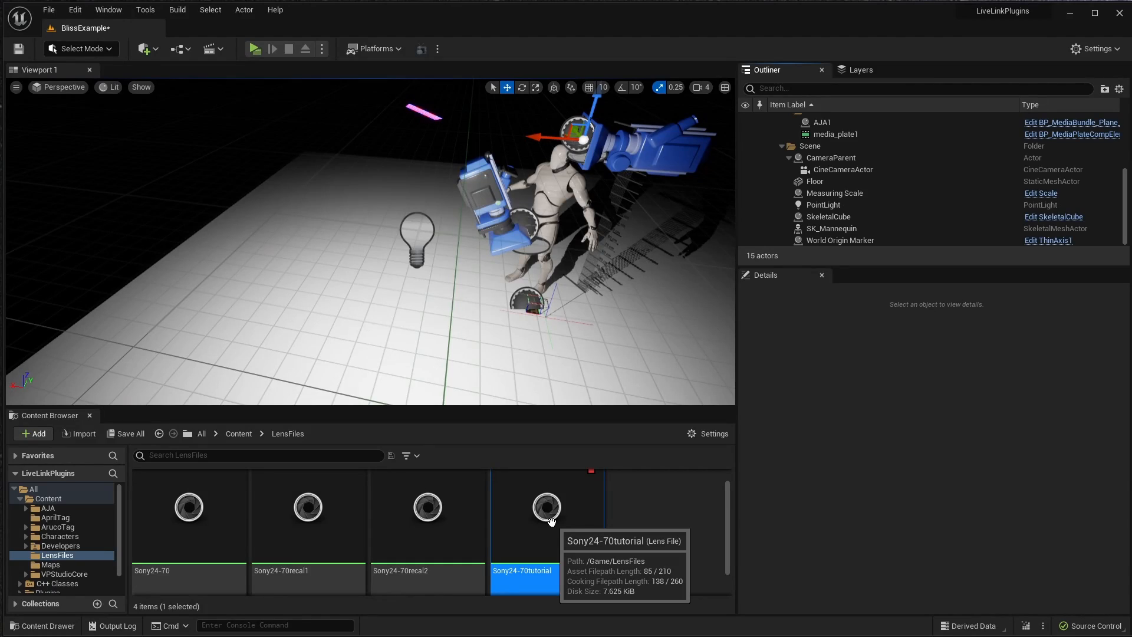
mouse_move(617, 533)
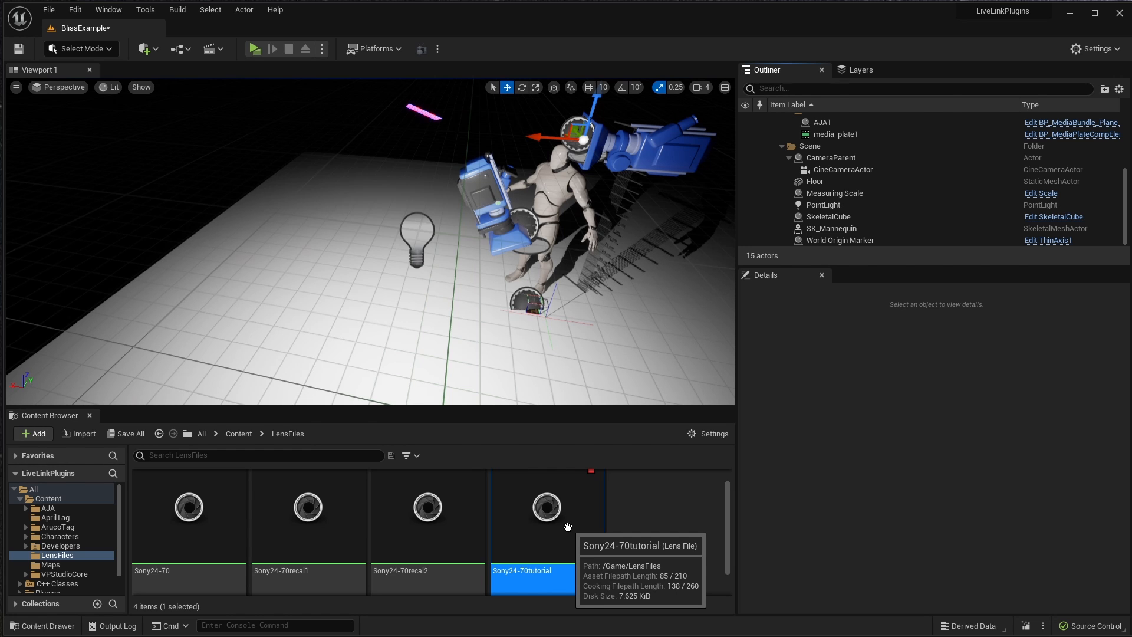
Open the Sony24-70tutorial lens file from the Content Browser.
double_click(546, 507)
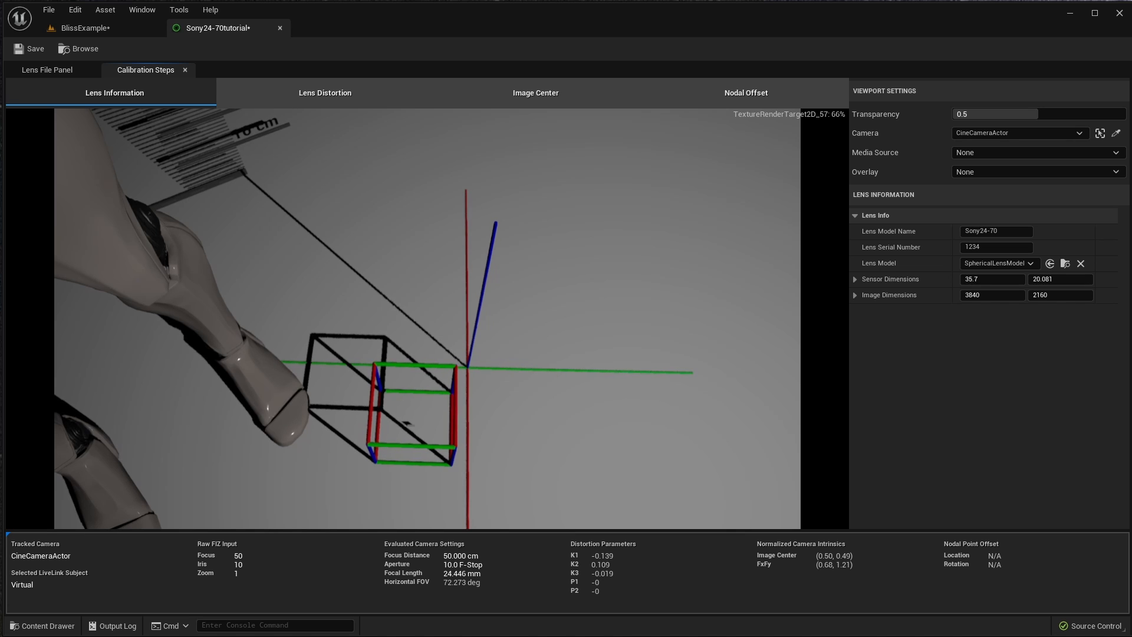
mouse_move(334, 576)
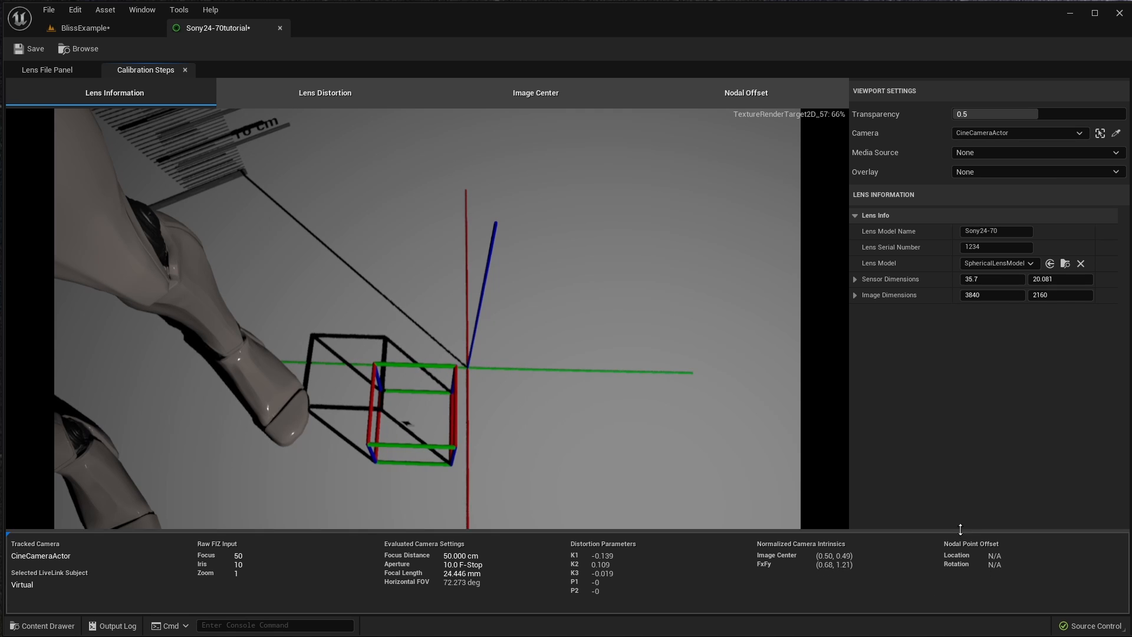
mouse_move(955, 532)
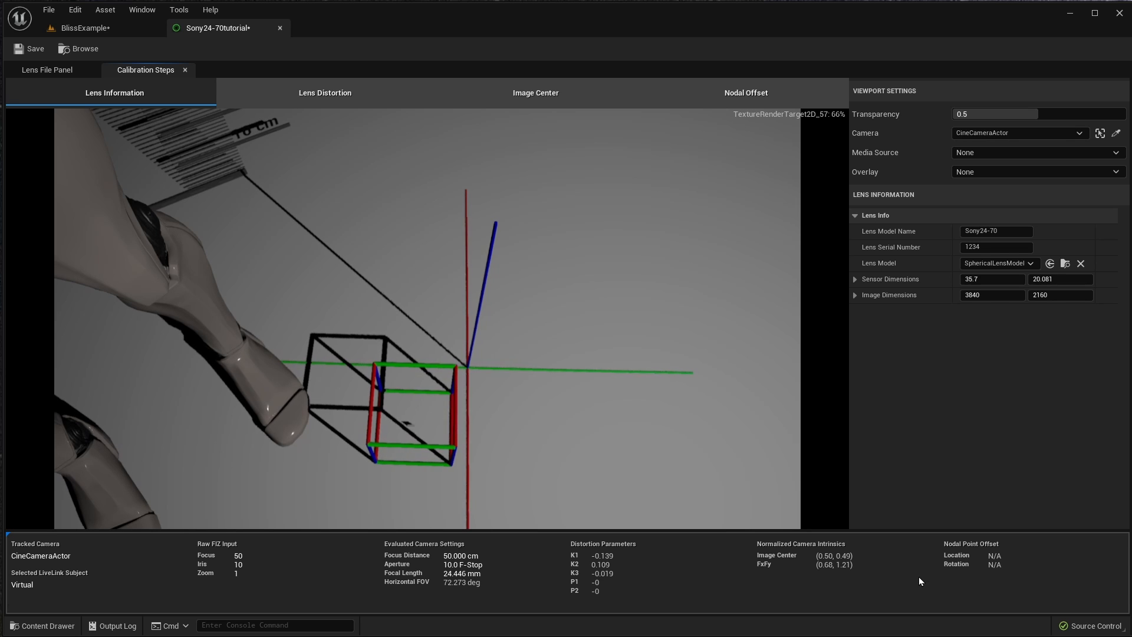
Reopen Sony24-70tutorial from BlissExample to create CameraCalib comp elements, then return to calibration.
click(87, 28)
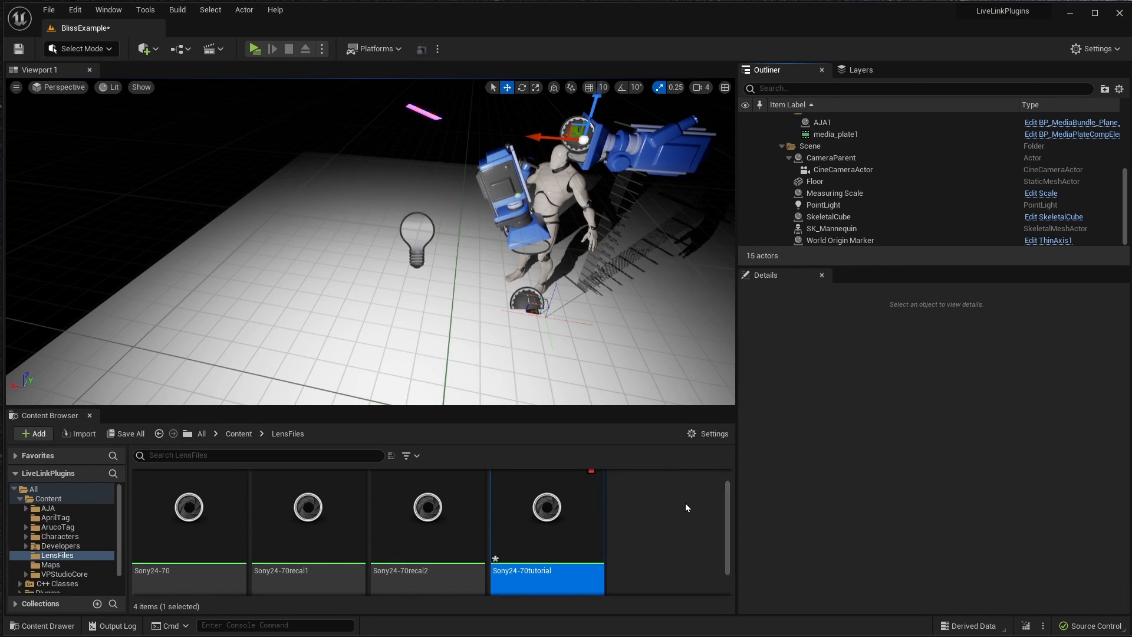
double_click(546, 507)
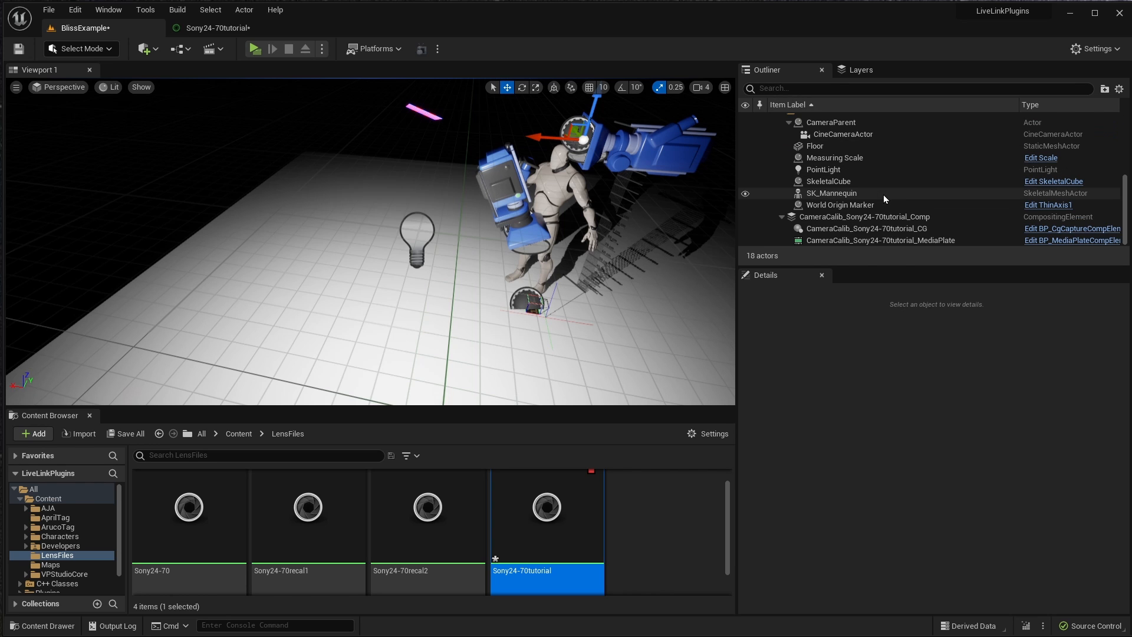
click(880, 240)
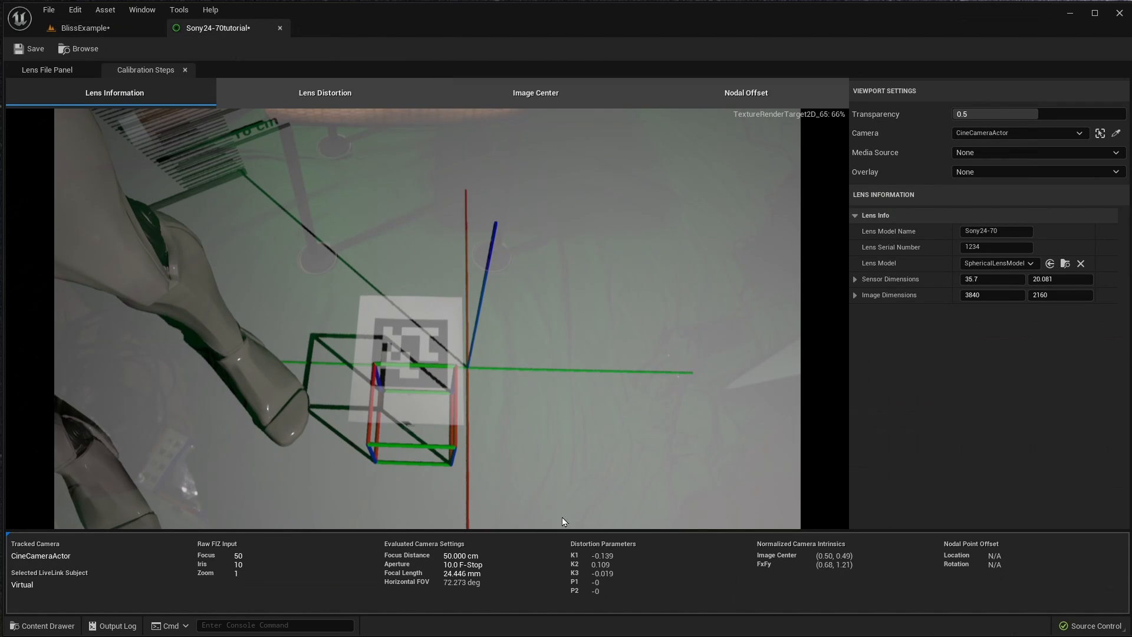
mouse_move(1034, 113)
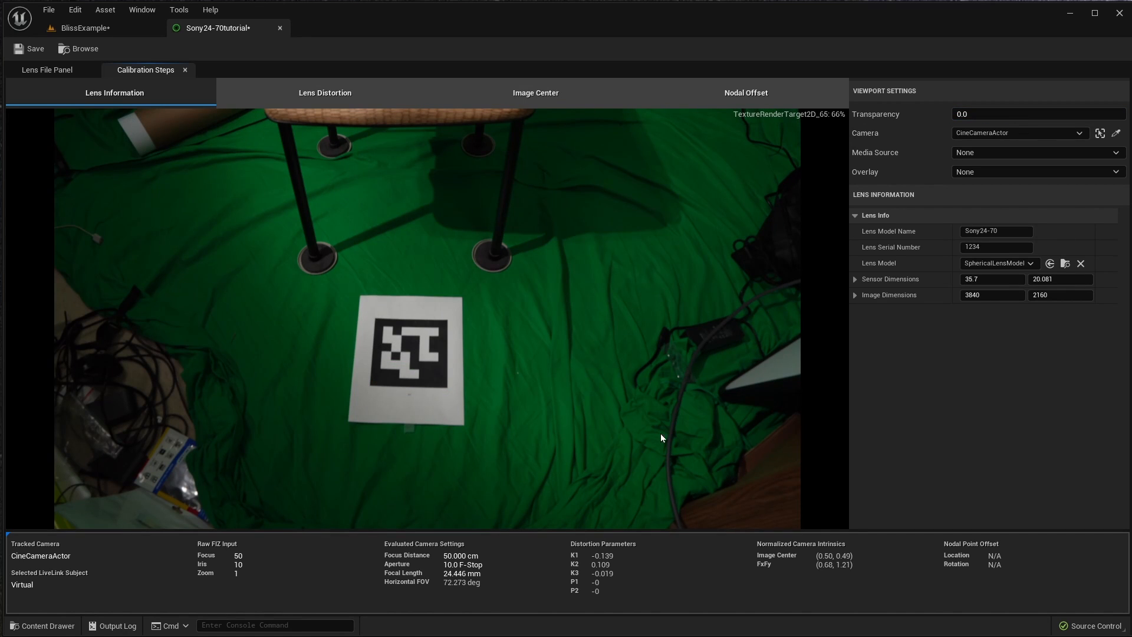
mouse_move(497, 379)
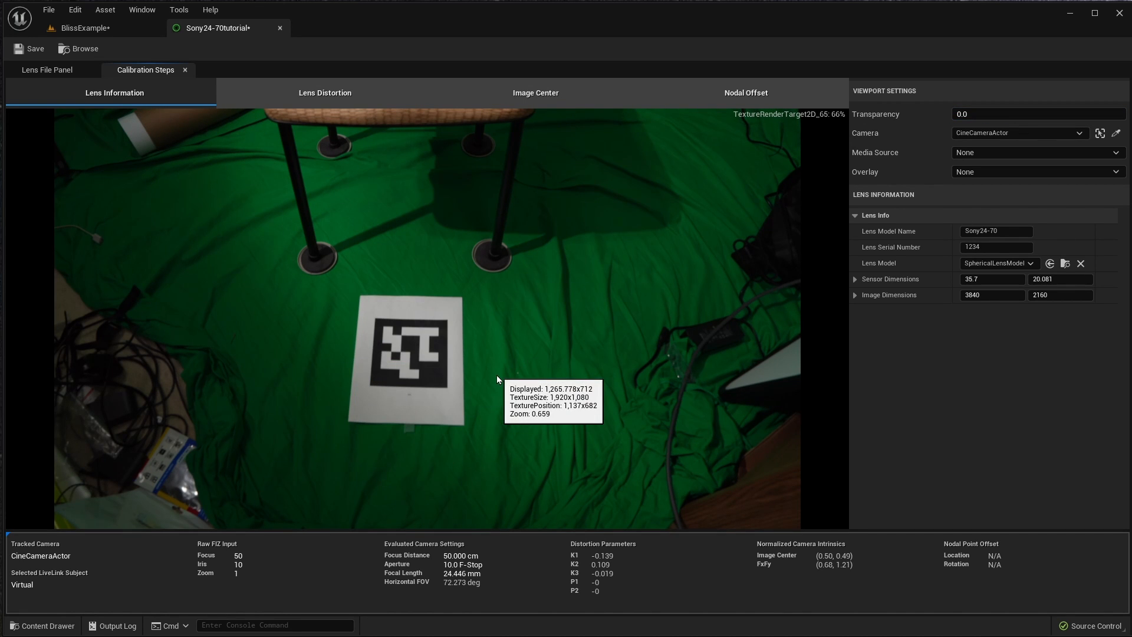
mouse_move(543, 405)
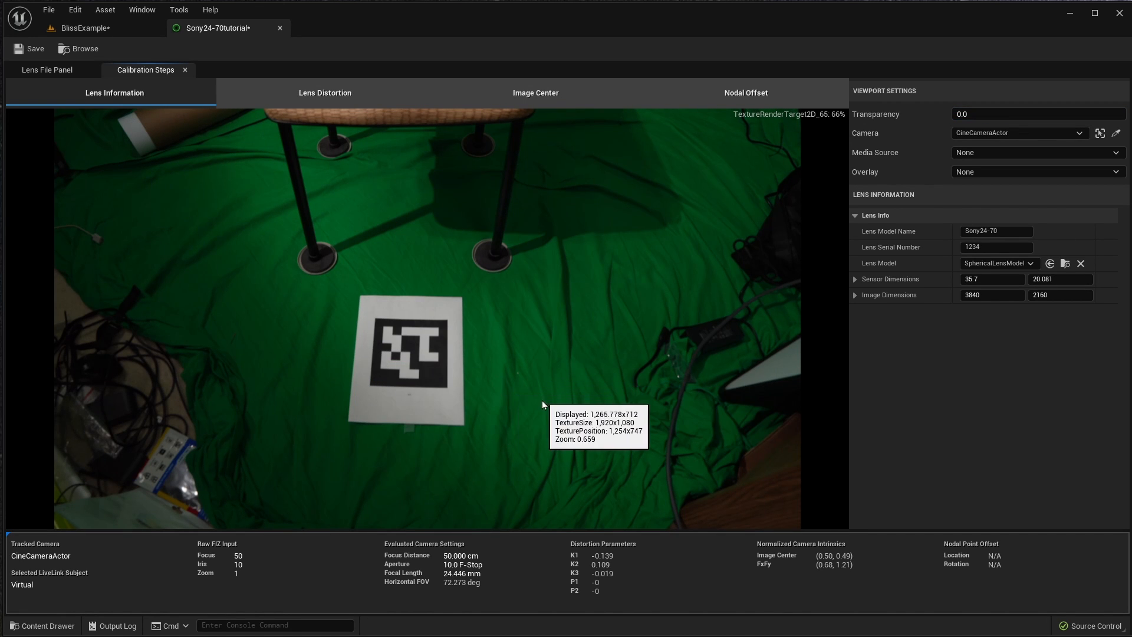
mouse_move(505, 405)
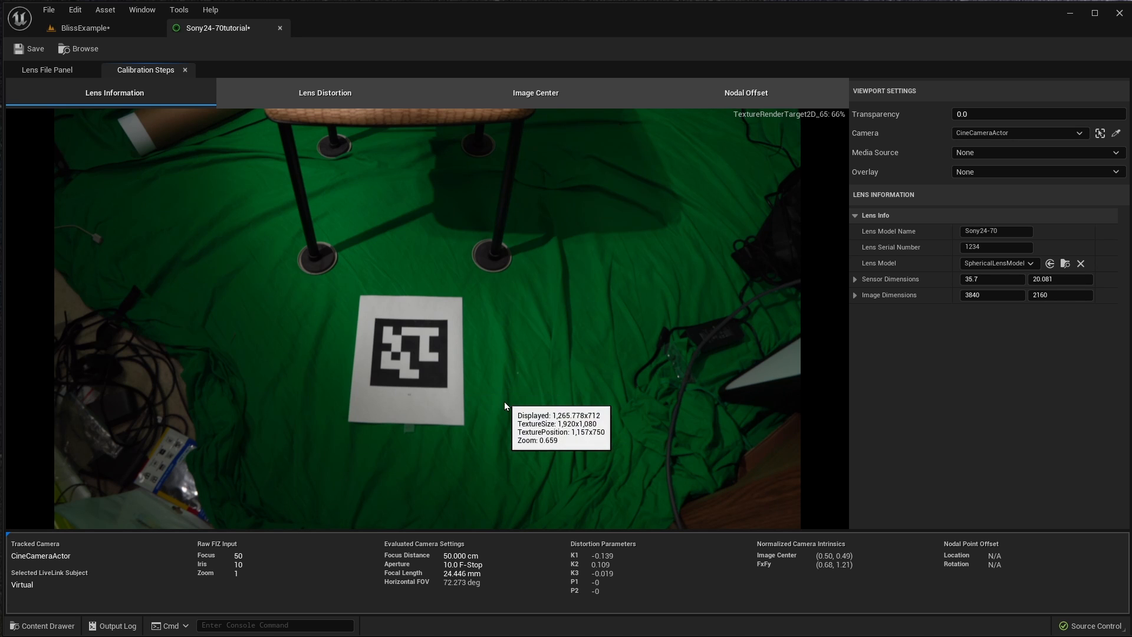
mouse_move(544, 411)
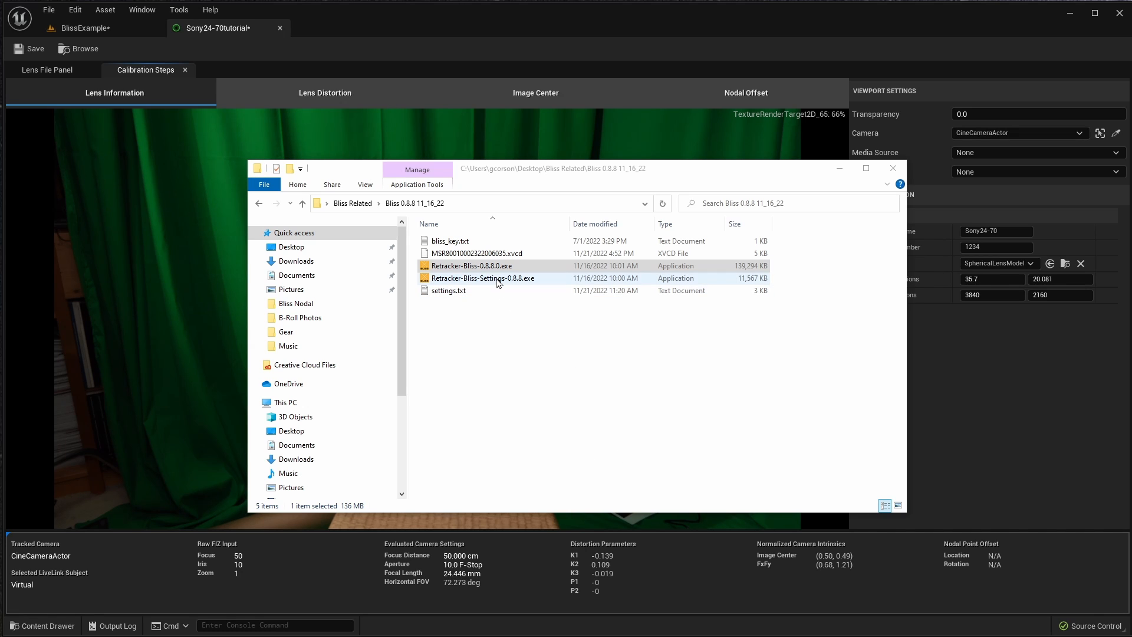
Launch Retracker-Bliss-Settings-0.8.8.exe from the Bliss folder.
click(483, 278)
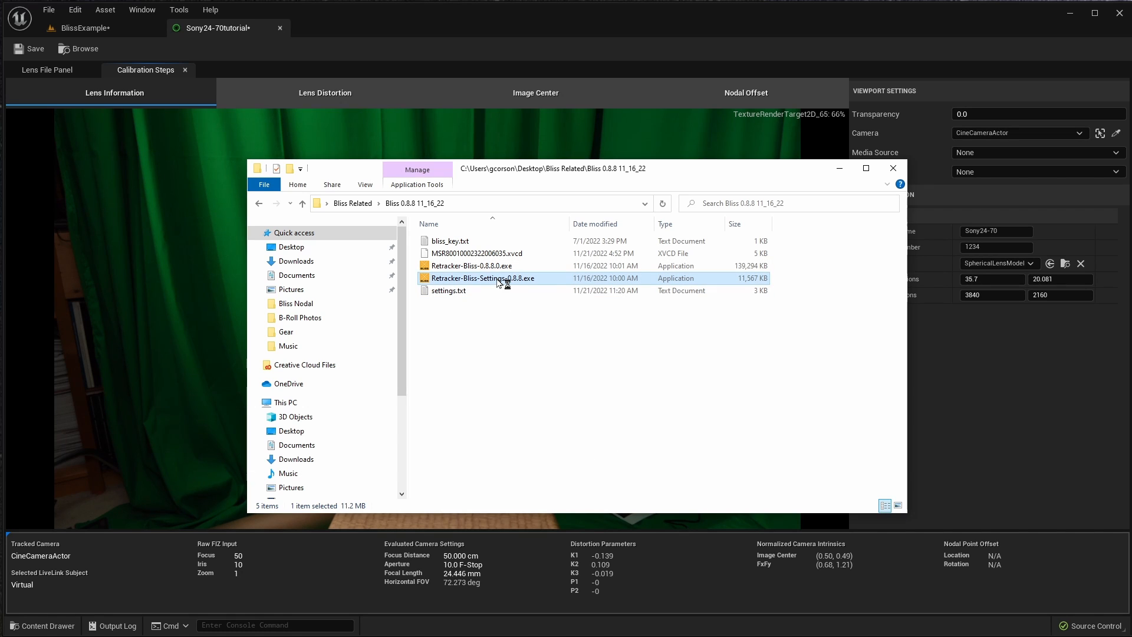
double_click(483, 278)
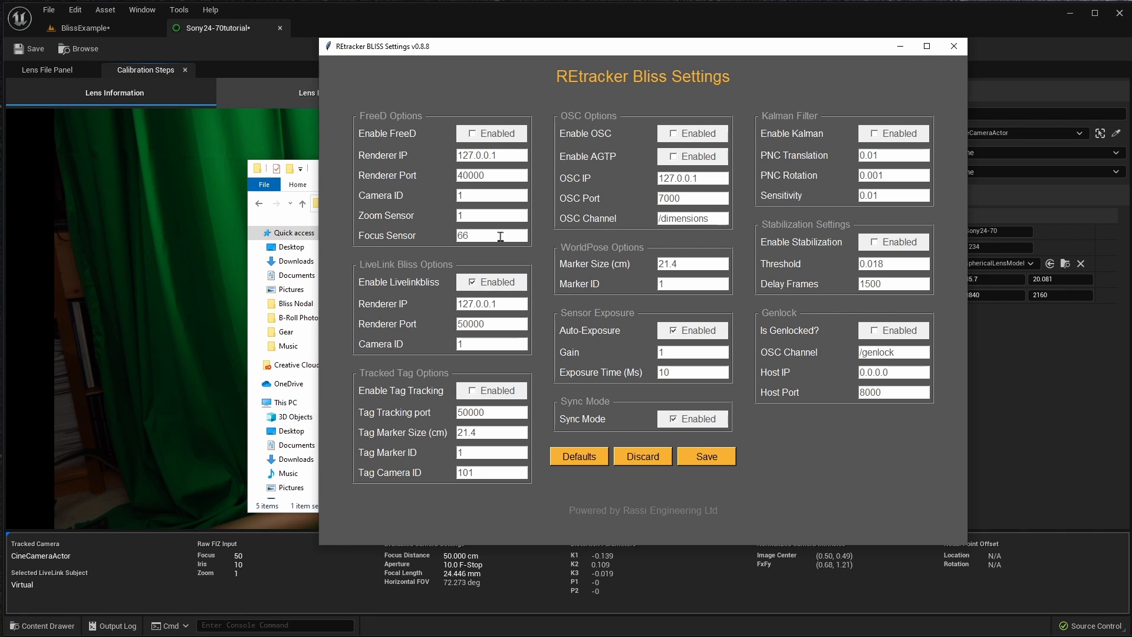
mouse_move(491, 390)
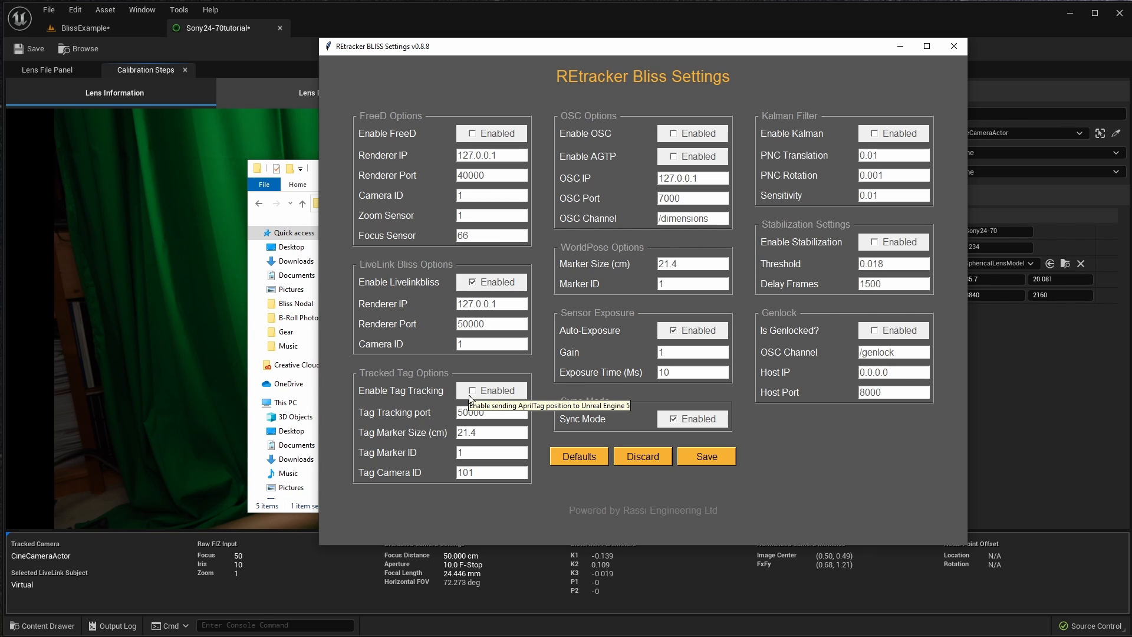
Enable Tag Tracking under Tracked Tag Options to send AprilTag positions to Unreal.
click(490, 390)
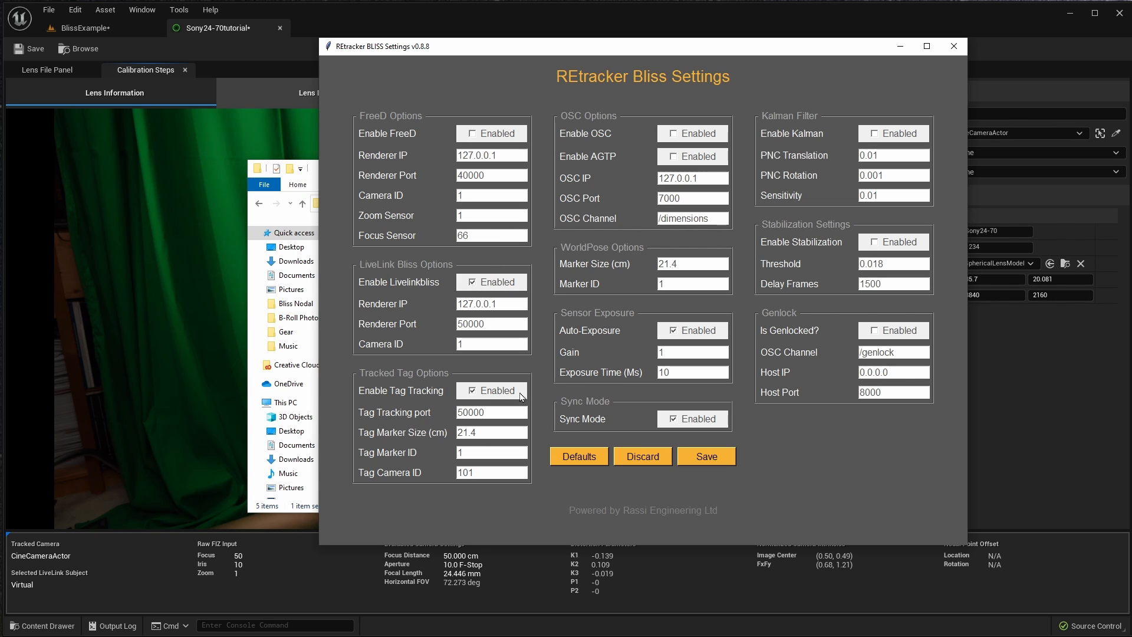
mouse_move(489, 433)
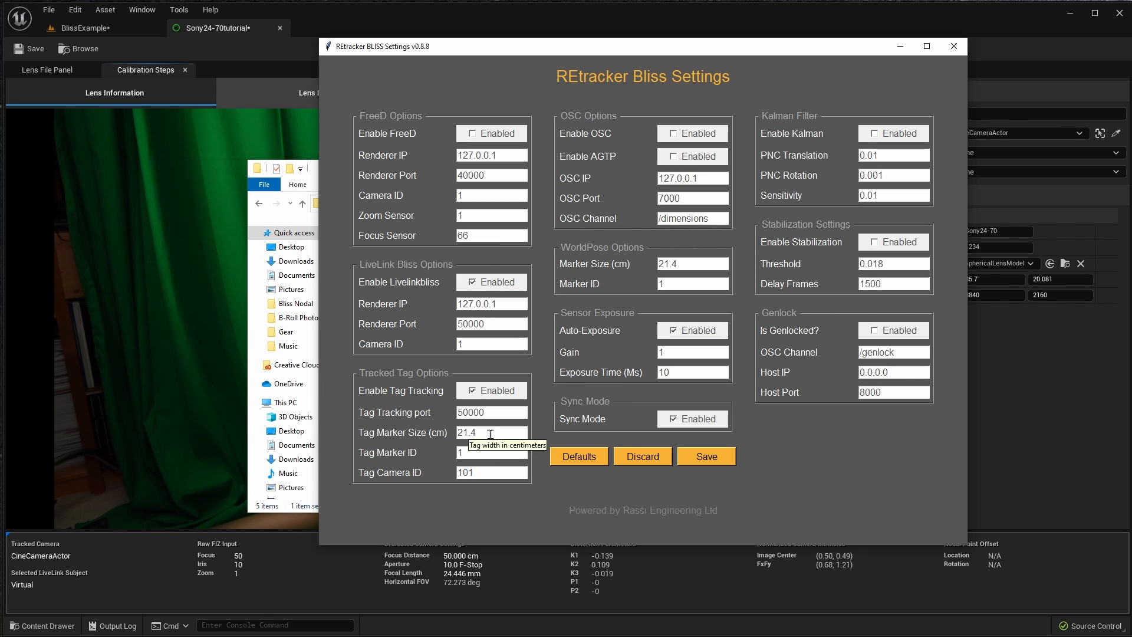
mouse_move(491, 432)
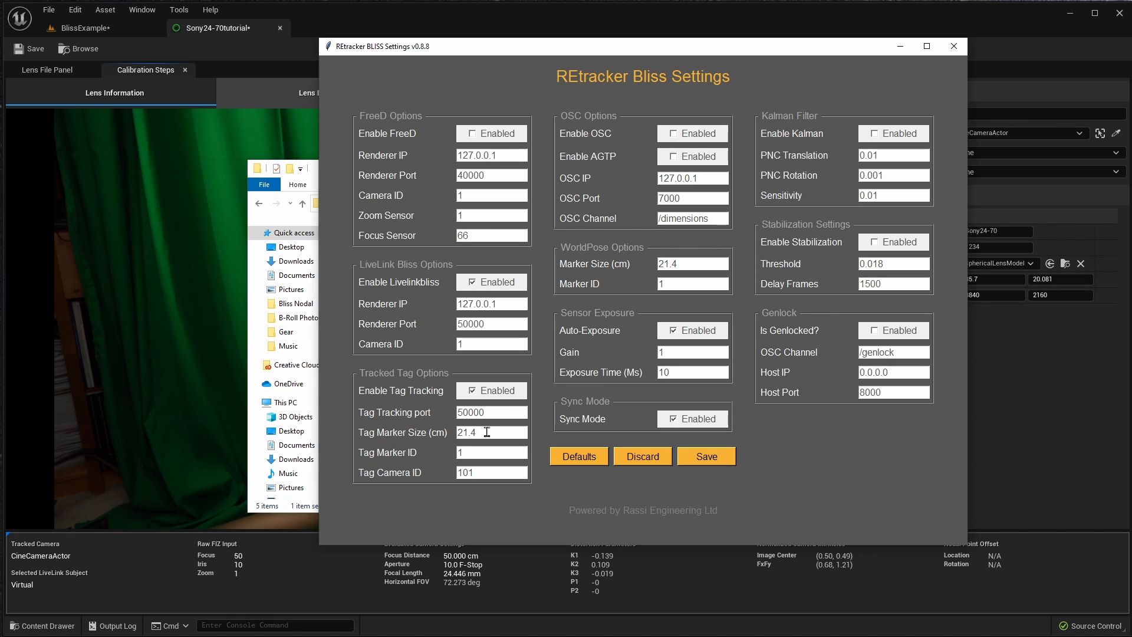
mouse_move(485, 432)
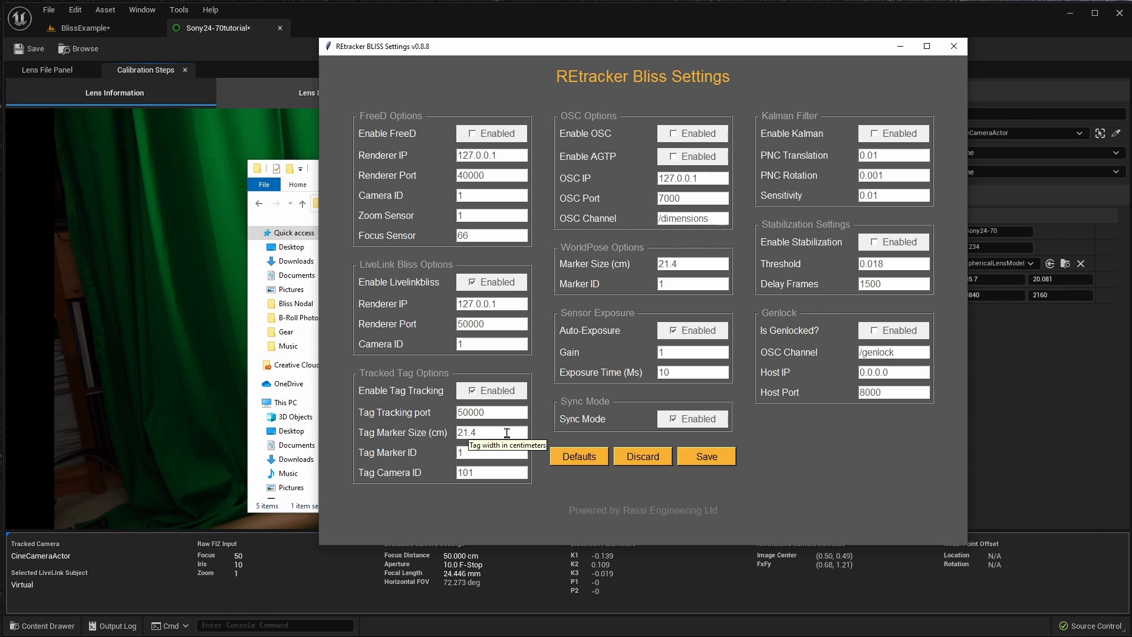
mouse_move(503, 465)
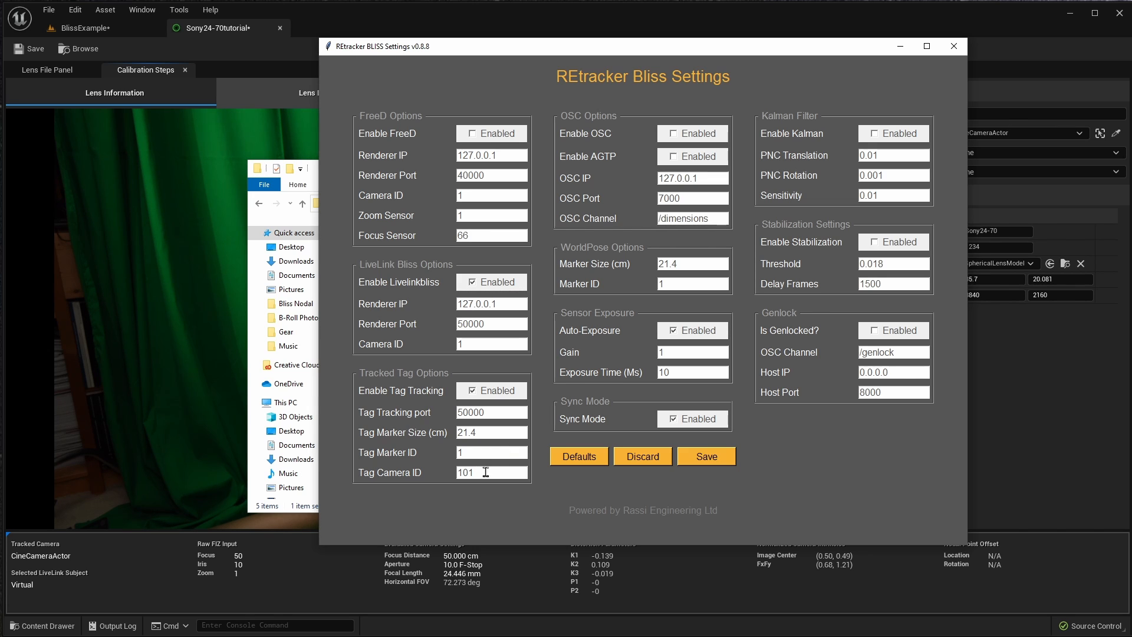
mouse_move(697, 498)
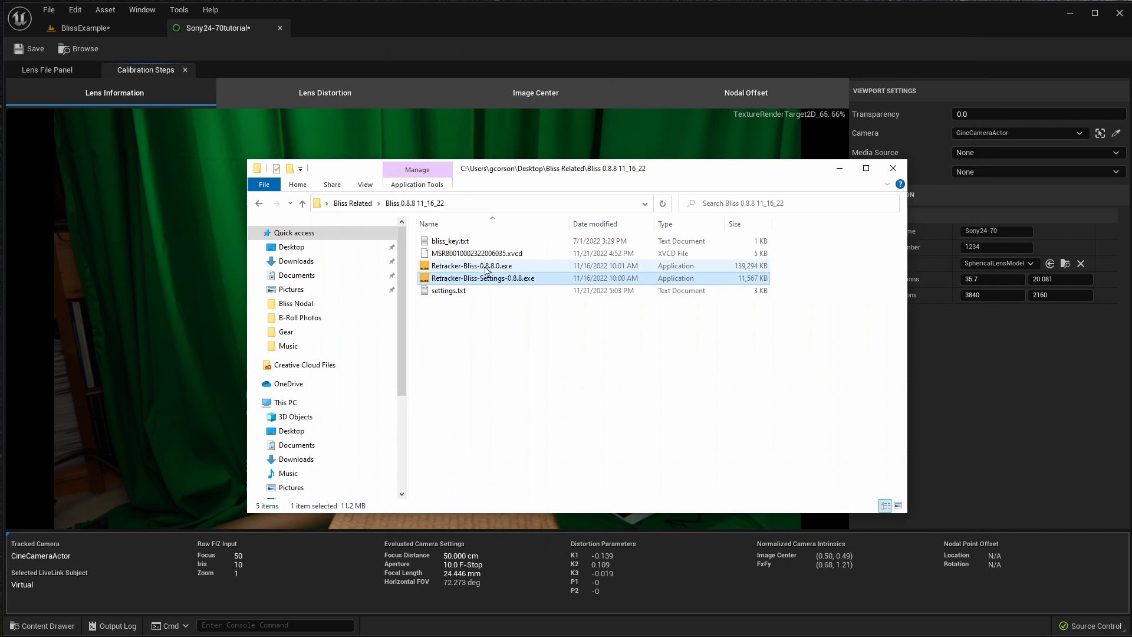
Launch the main REtracker Bliss tracker application.
click(470, 265)
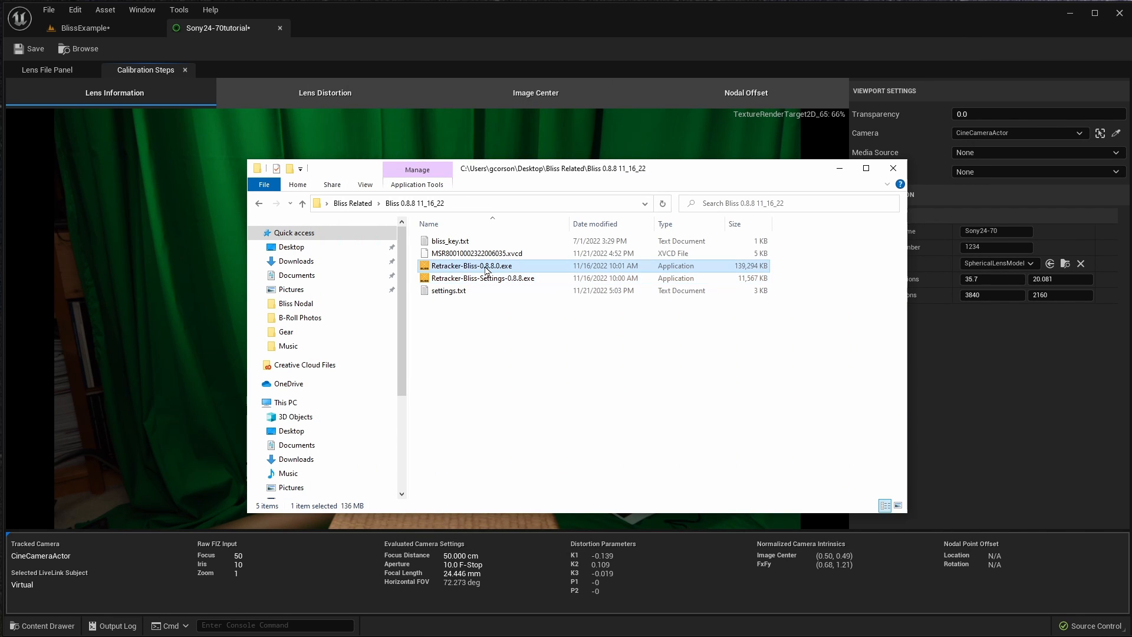
double_click(471, 266)
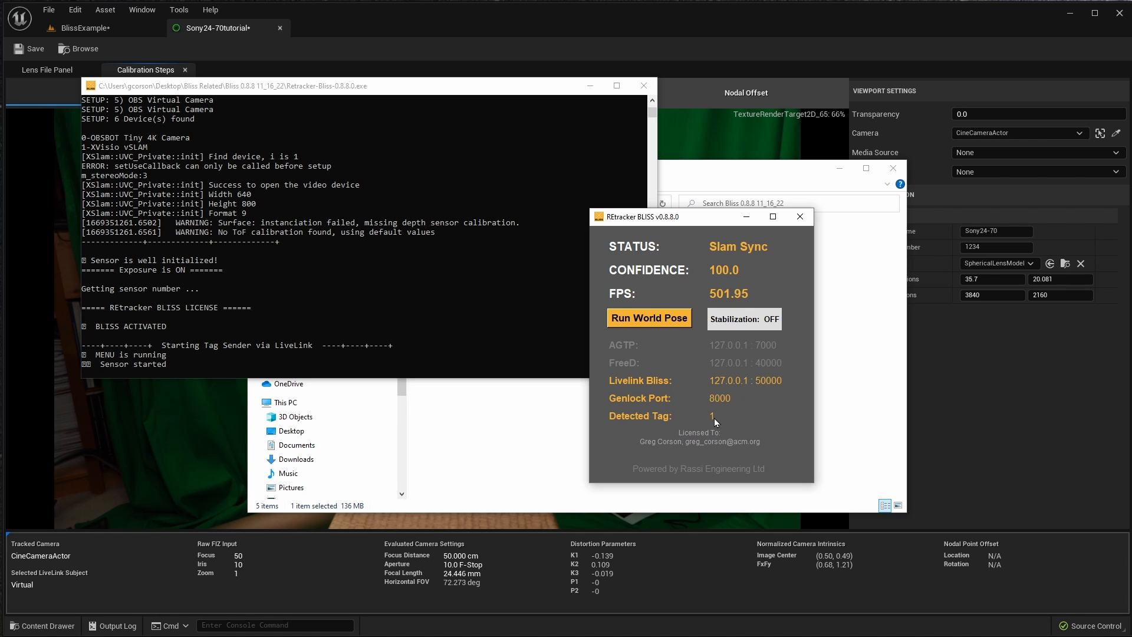
mouse_move(718, 420)
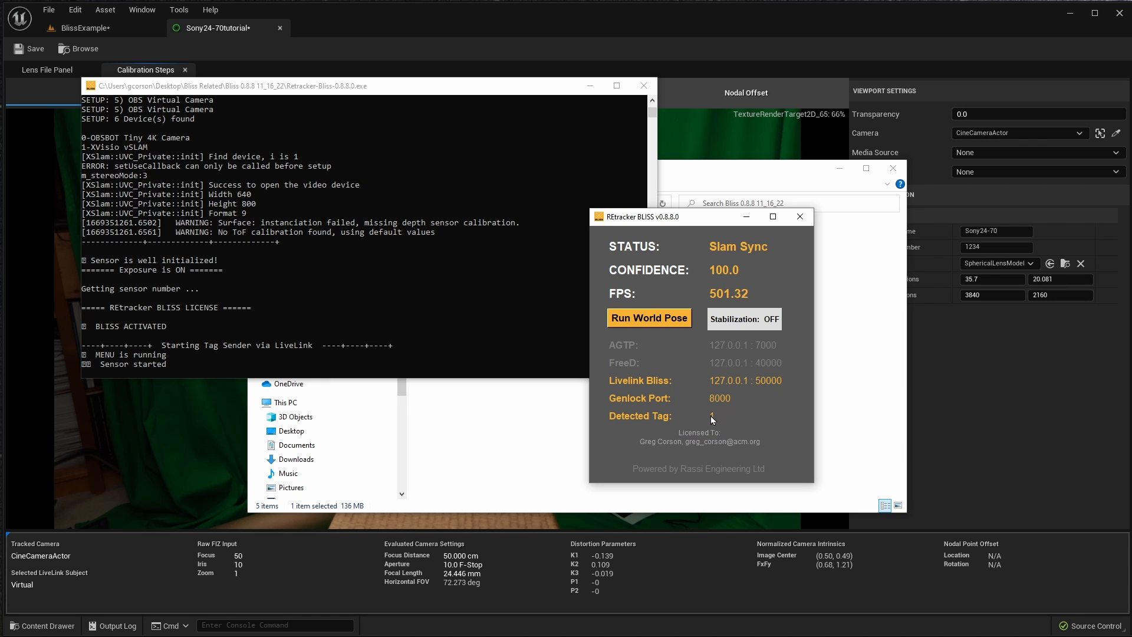
mouse_move(718, 421)
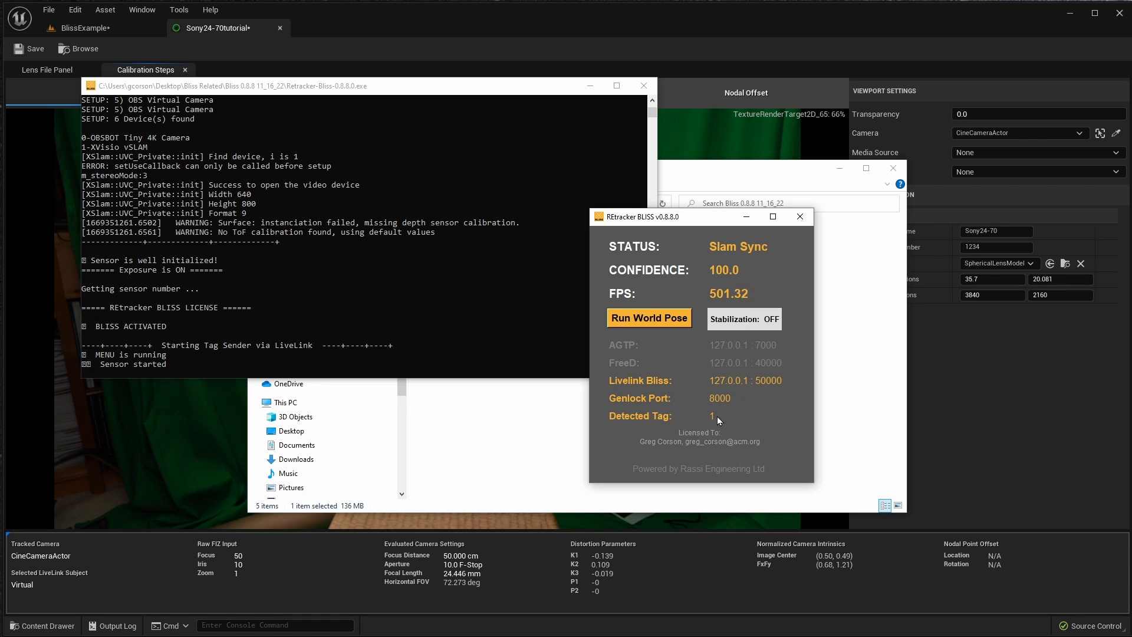
Check the Live Link tab shows the Bliss source receiving Camera 1 and 101.
click(325, 28)
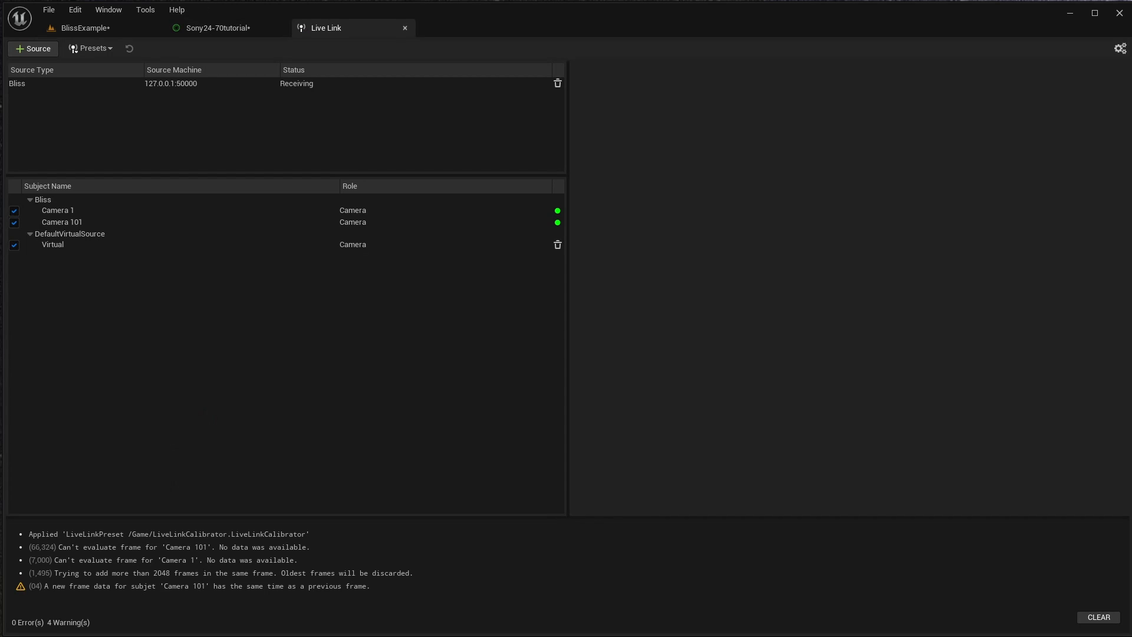
mouse_move(140, 99)
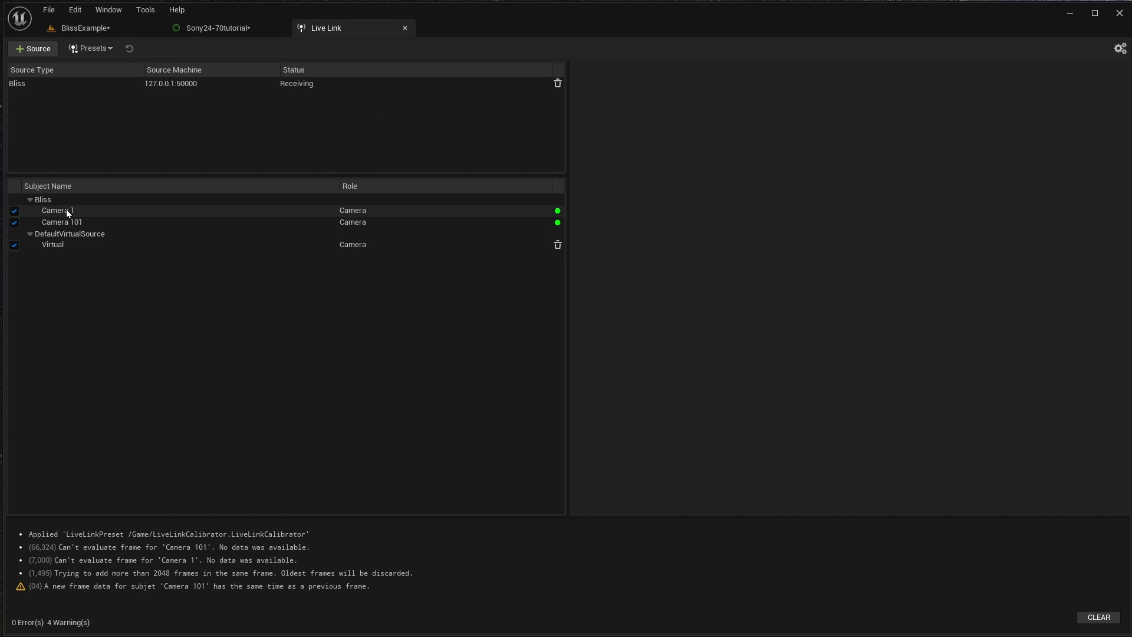
mouse_move(556, 229)
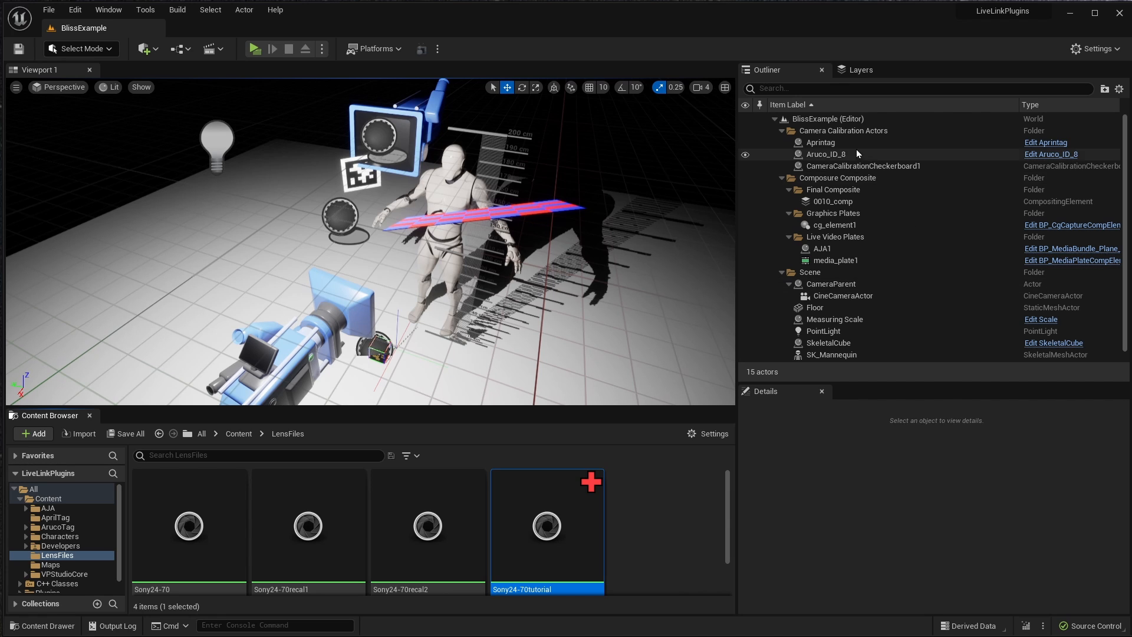
Inspect Aruco_ID_8's transform, then open the Sony24-70tutorial lens file.
click(820, 142)
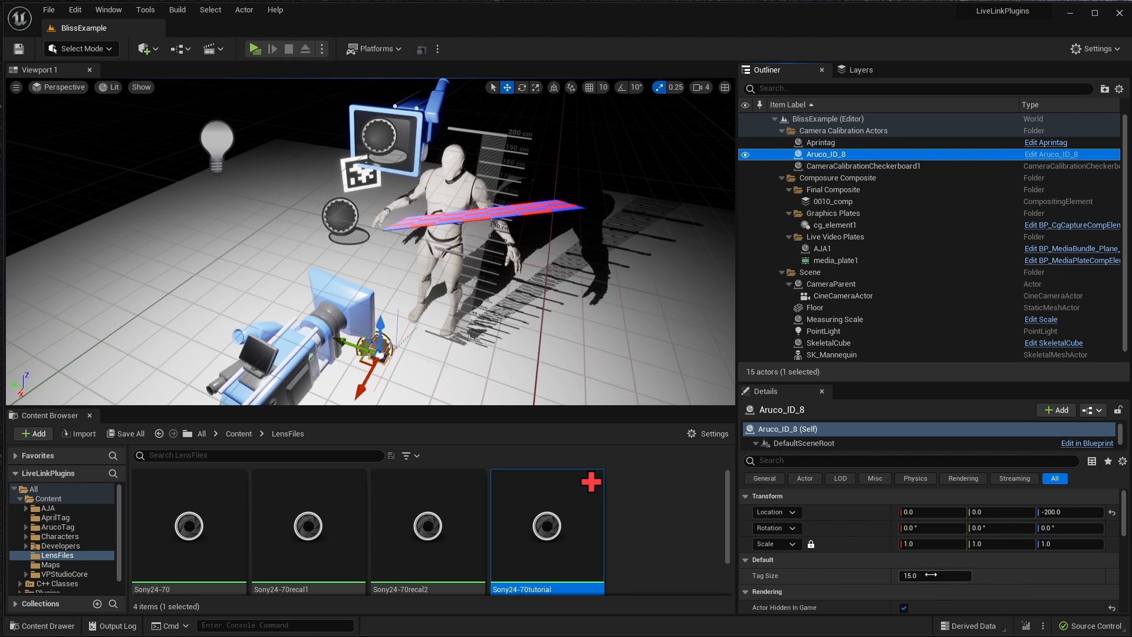
double_click(547, 525)
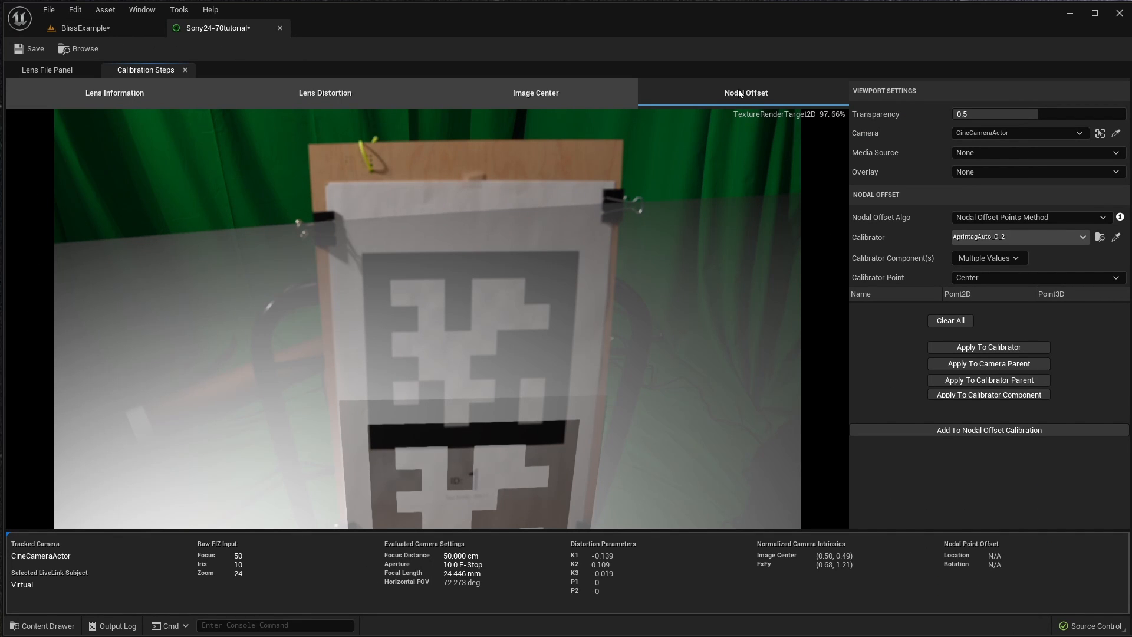
mouse_move(722, 94)
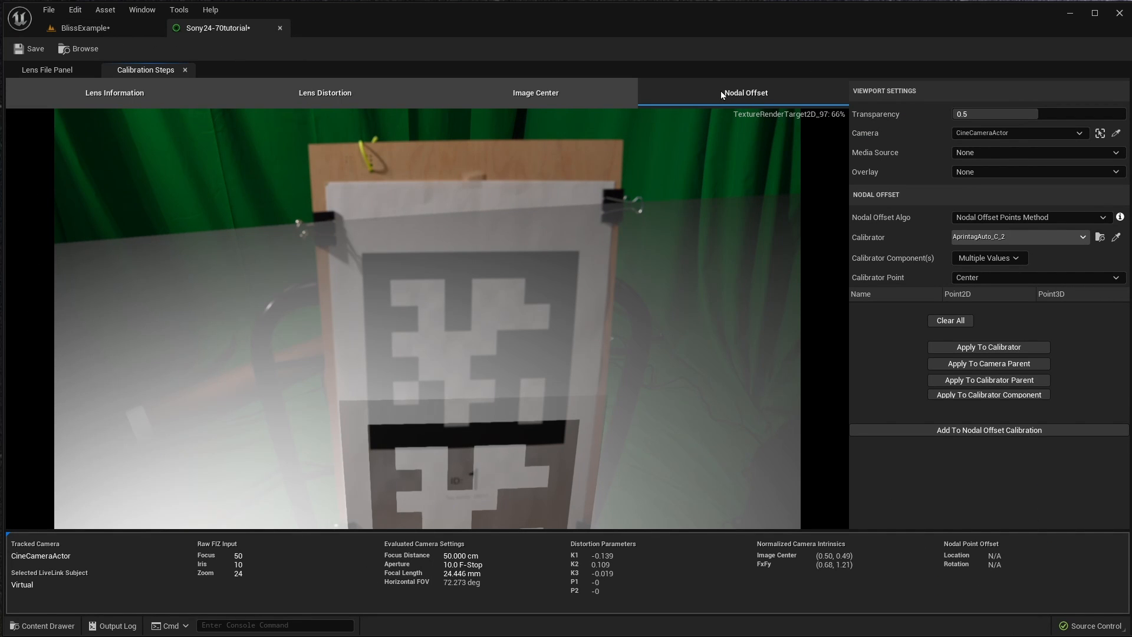
mouse_move(364, 290)
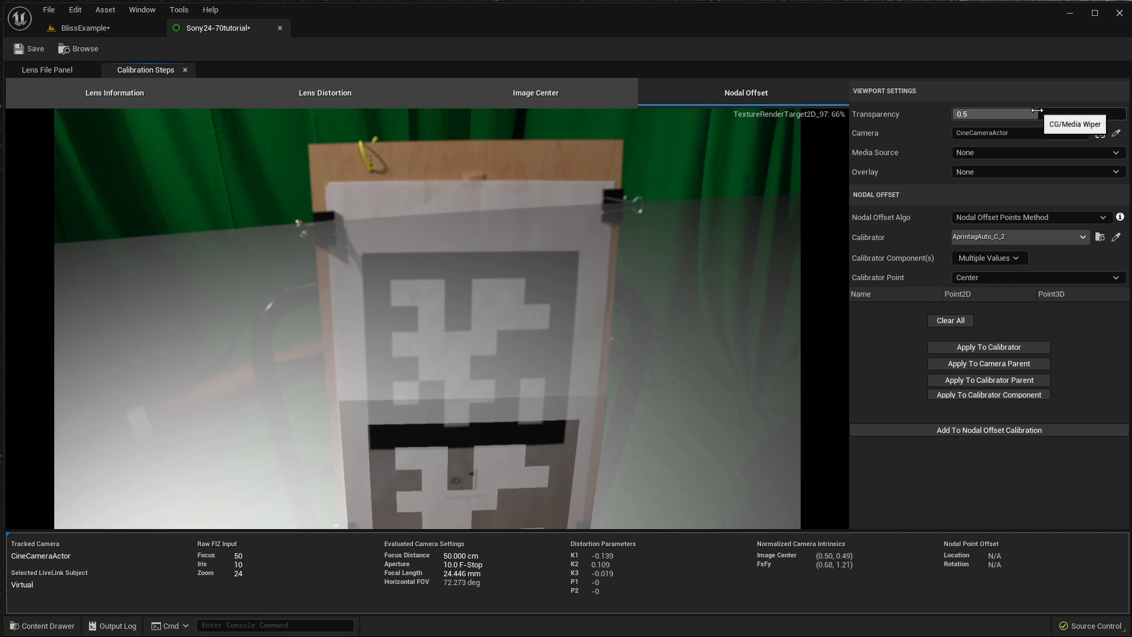
Enter 0.9 as the Nodal Offset viewport transparency value.
text(0.9)
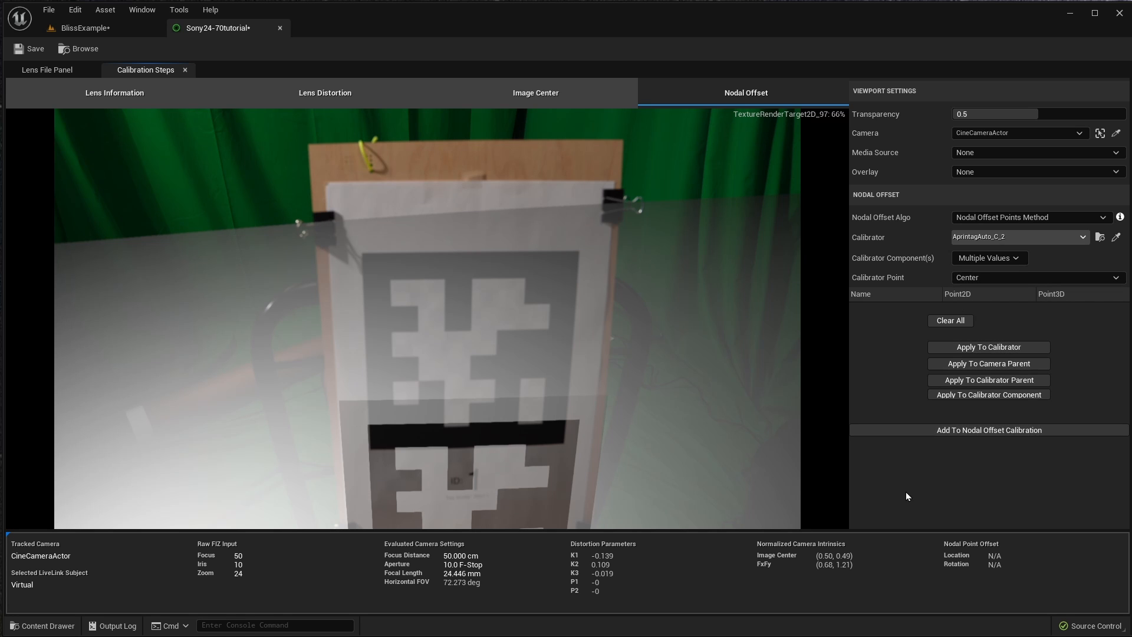
mouse_move(1038, 114)
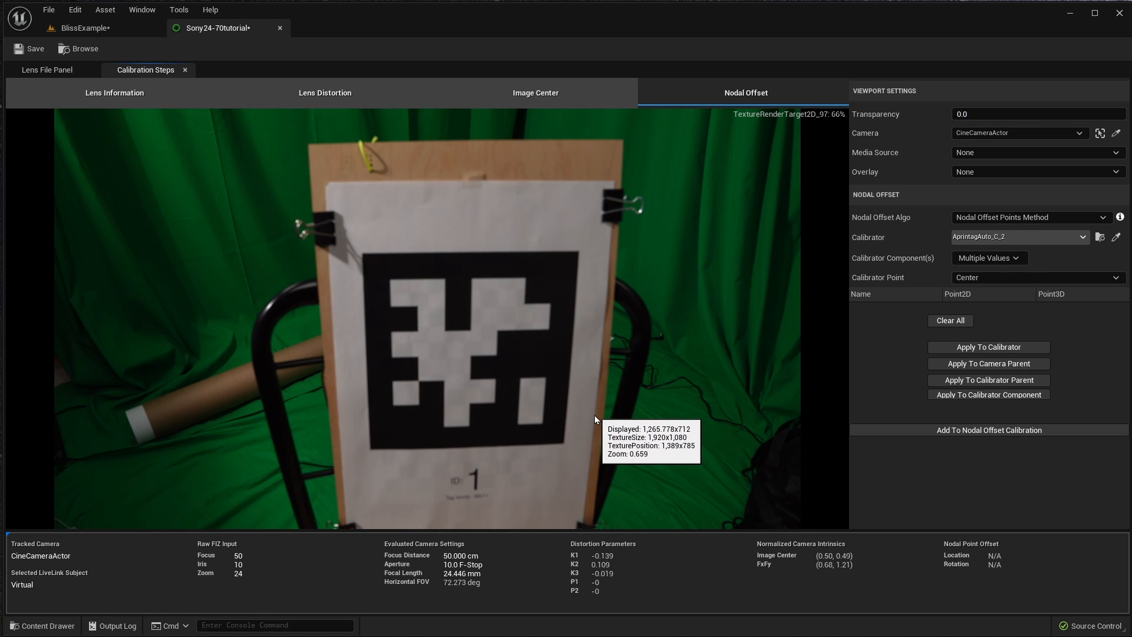
mouse_move(565, 424)
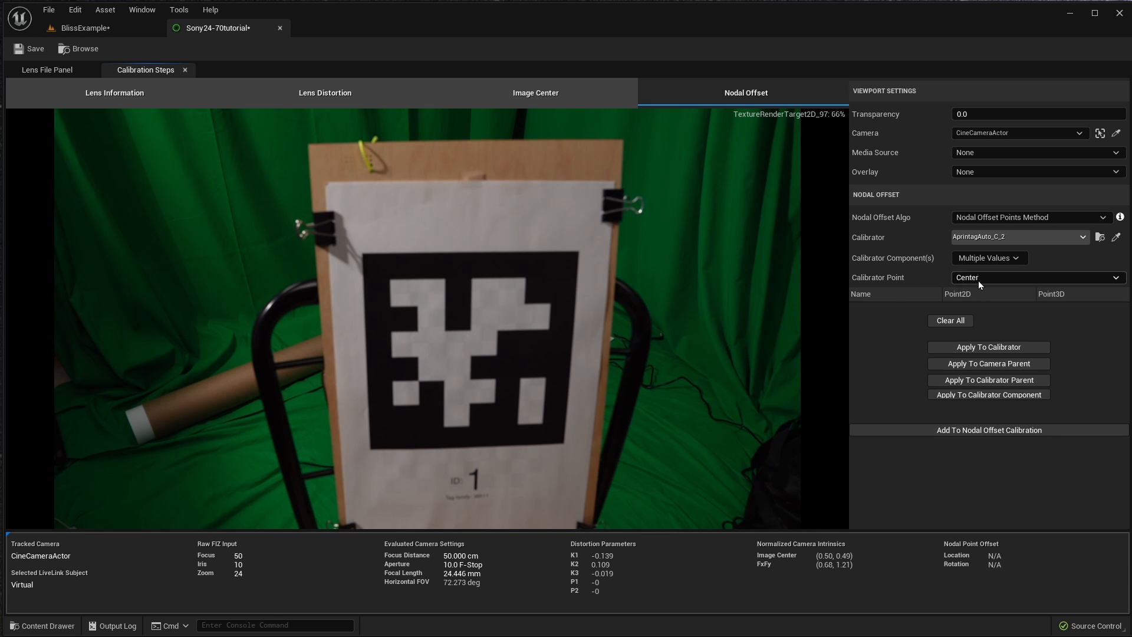
mouse_move(473, 363)
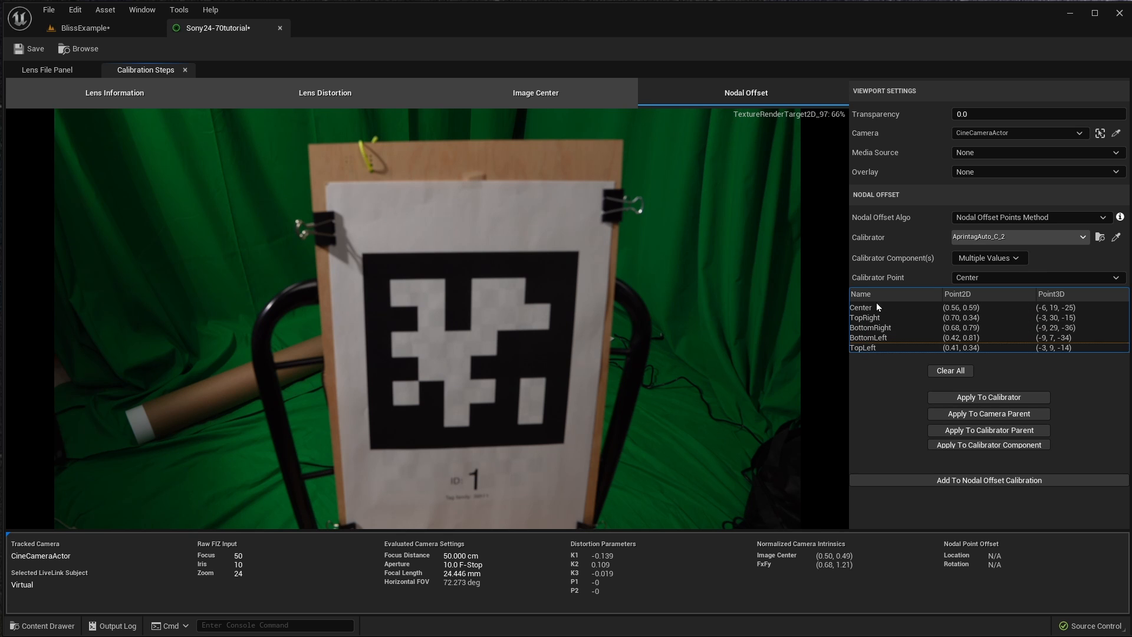
mouse_move(878, 308)
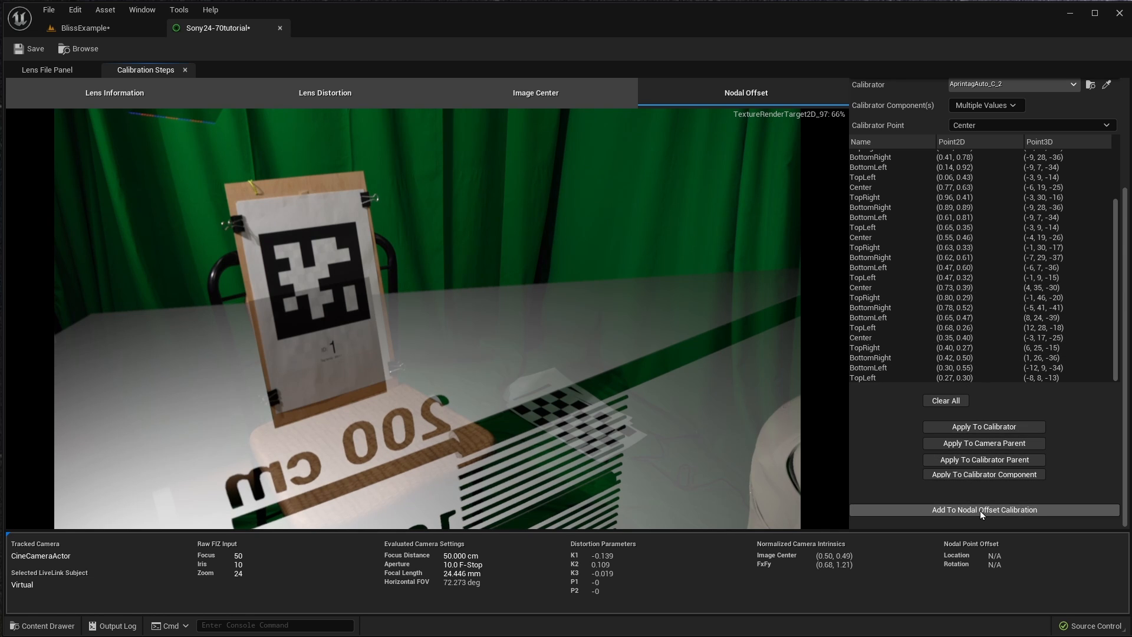
Add collected points to the nodal offset calibration and accept the 0.00-pixel result.
click(983, 510)
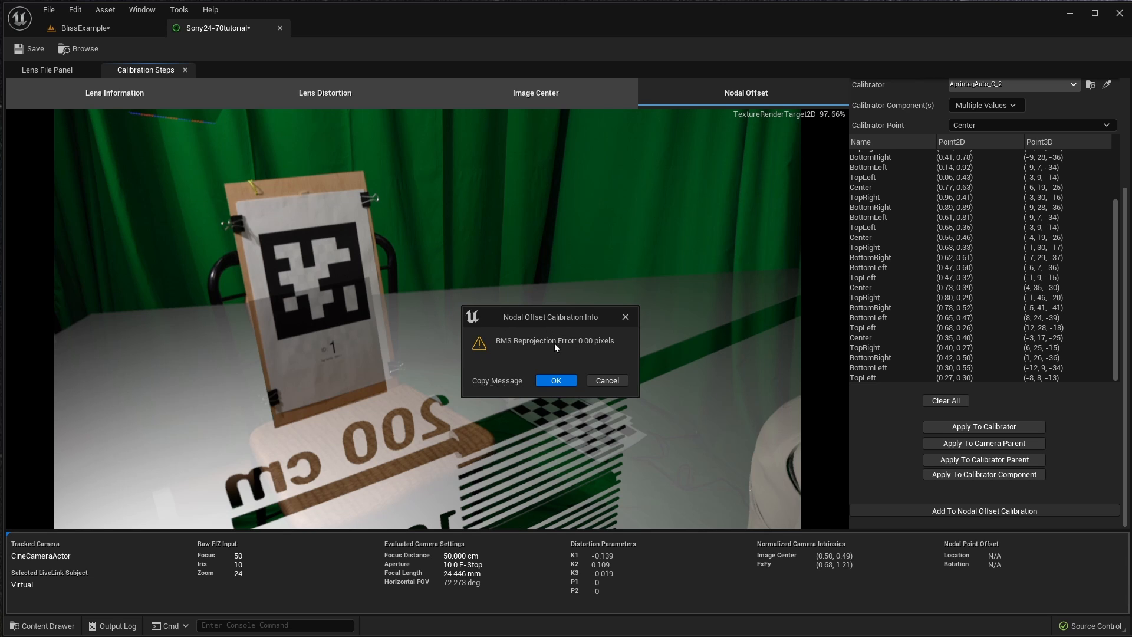
mouse_move(590, 351)
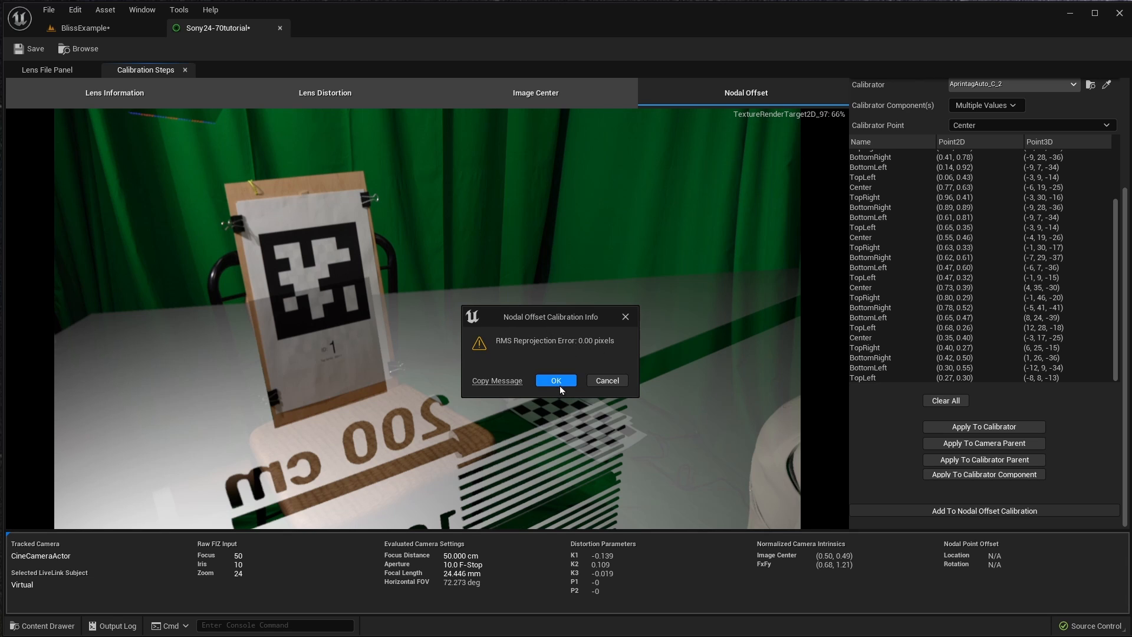
click(555, 380)
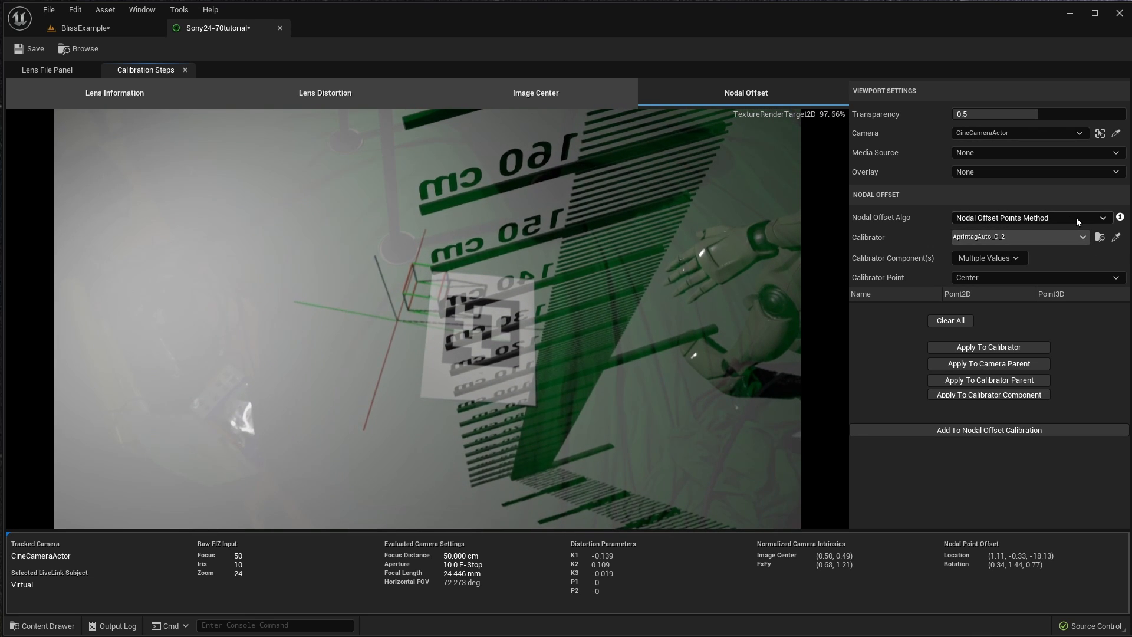
Switch nodal offset to Aruco Markers with Aruco_ID_8_C_1, then apply to the camera parent.
click(1029, 218)
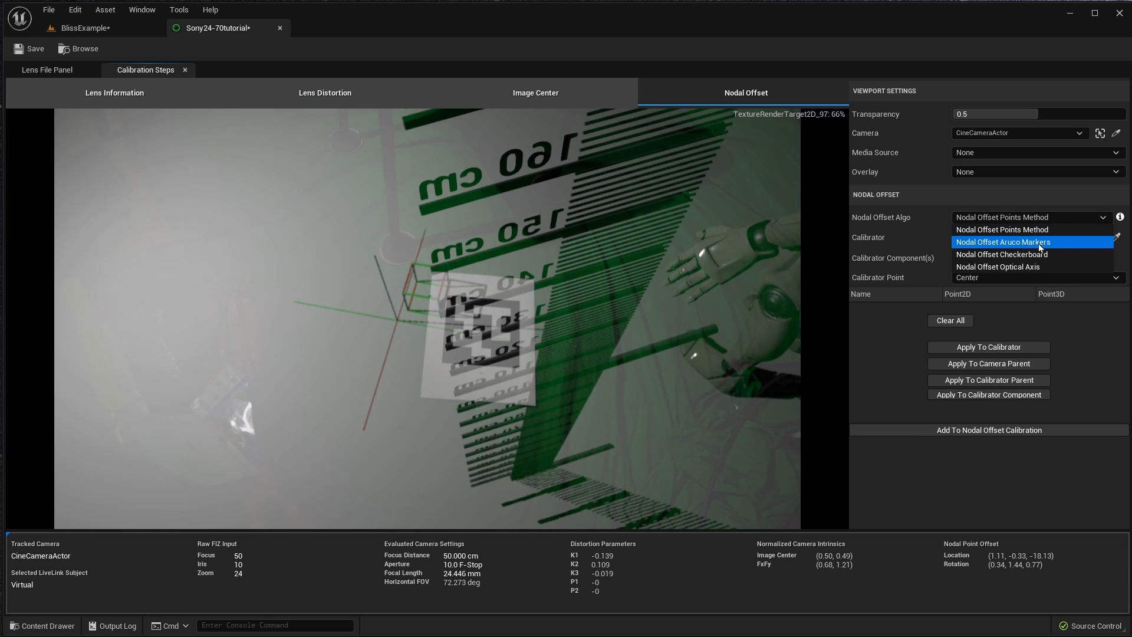
click(1003, 241)
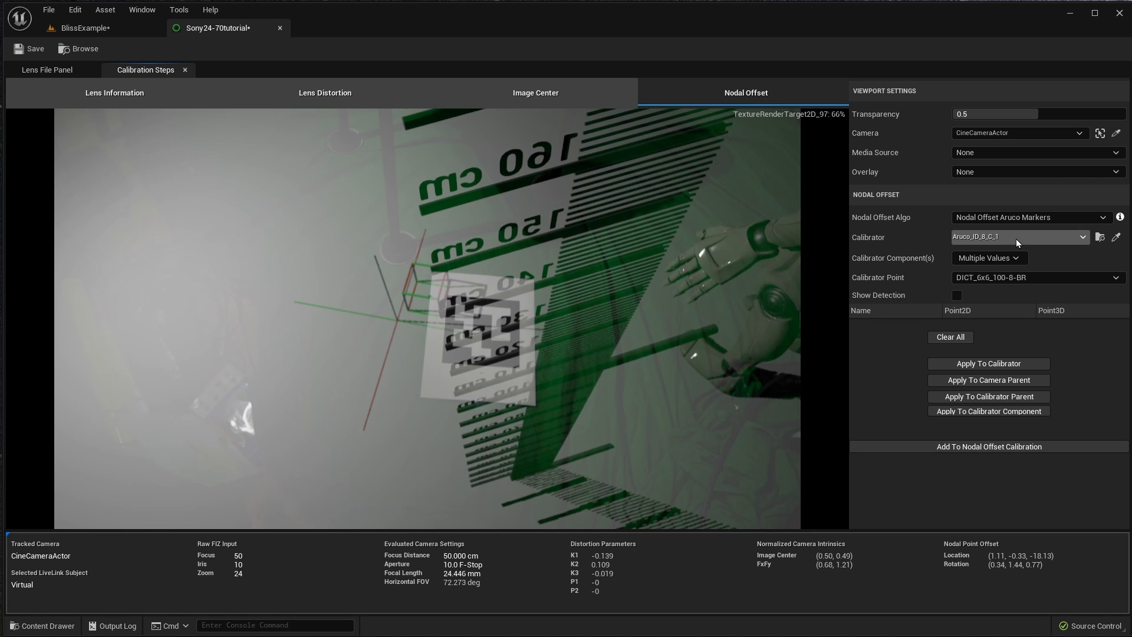
mouse_move(484, 336)
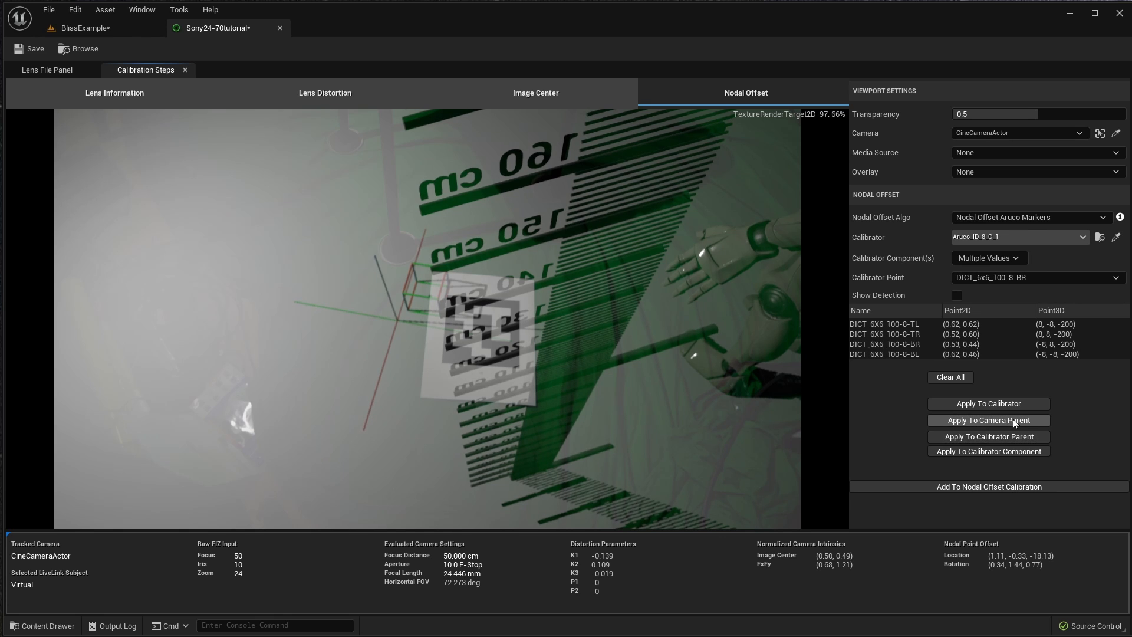
click(988, 421)
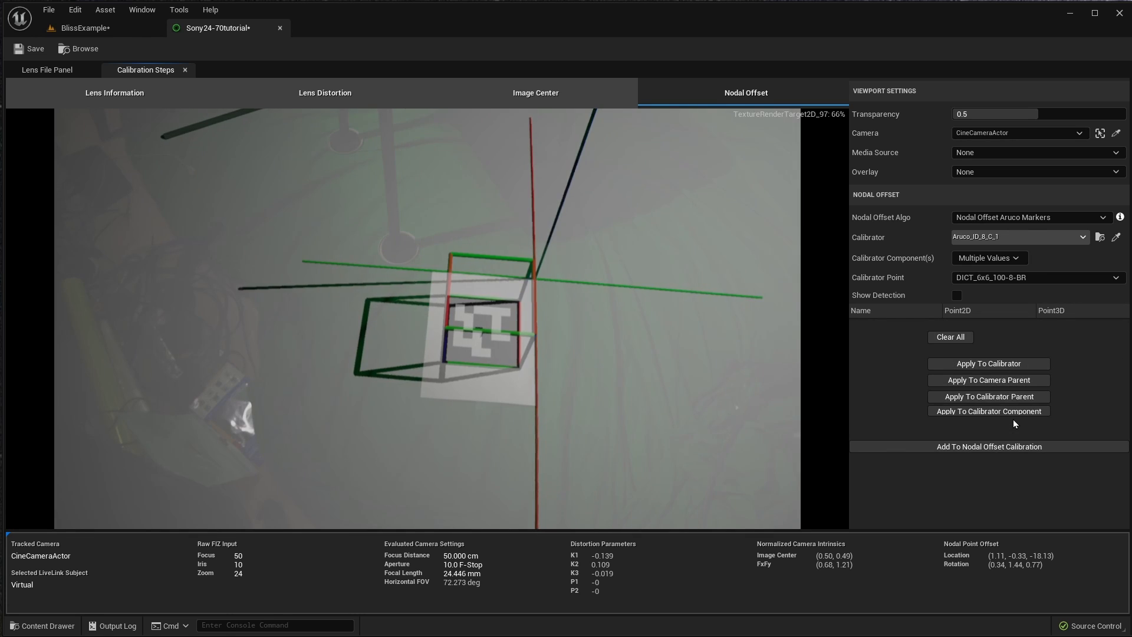
mouse_move(83, 28)
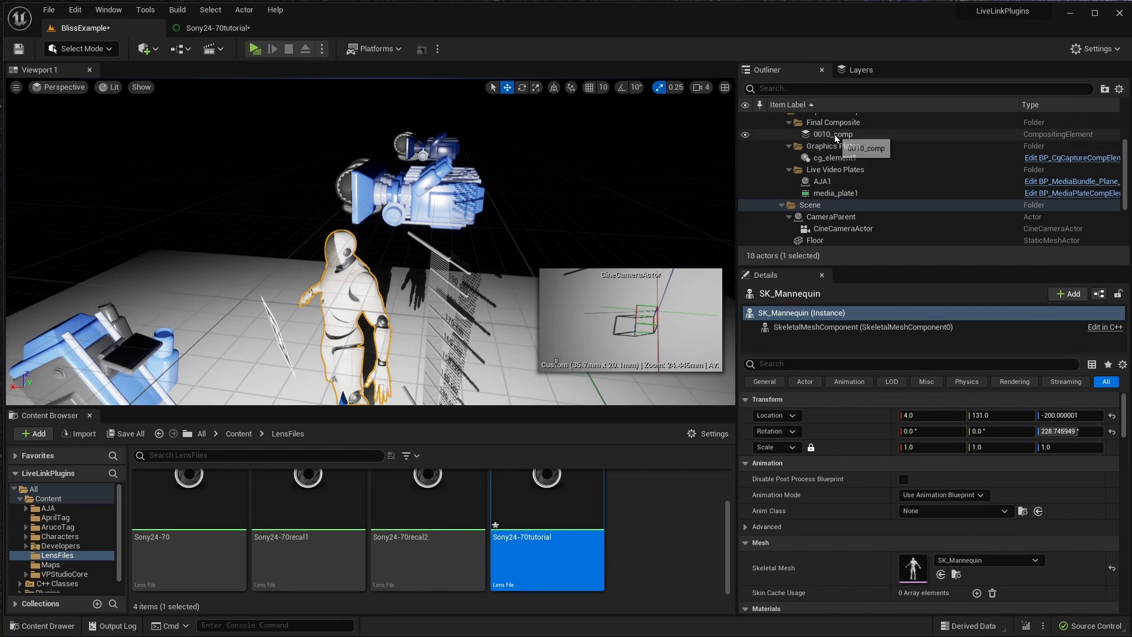
Go to the BlissExample level to inspect the repositioned CineCameraActor preview.
click(834, 135)
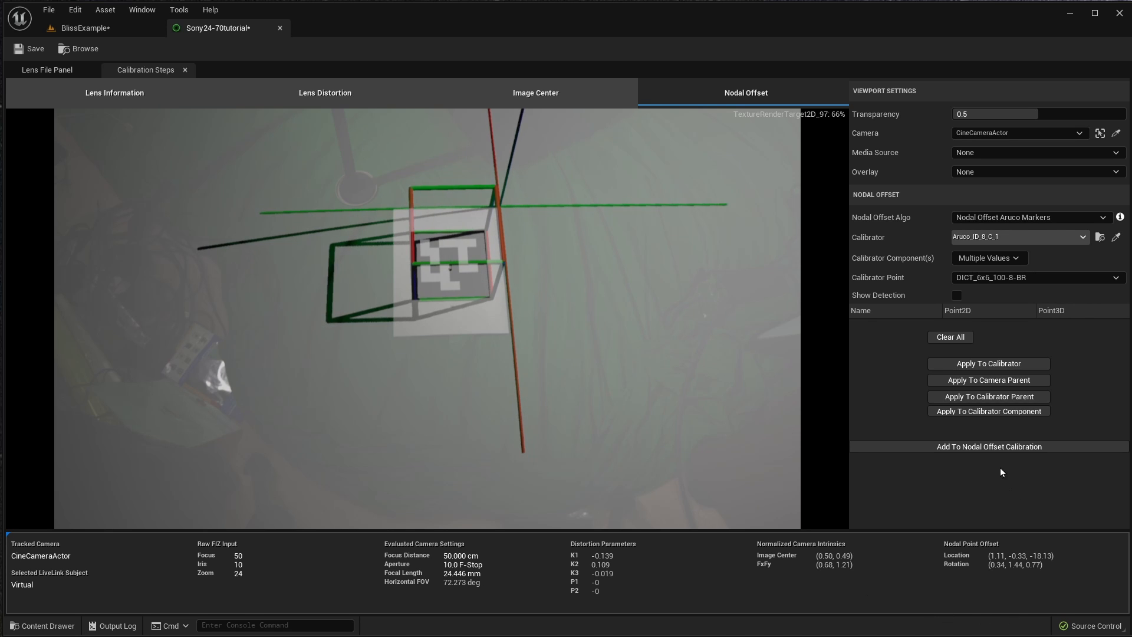
mouse_move(1001, 450)
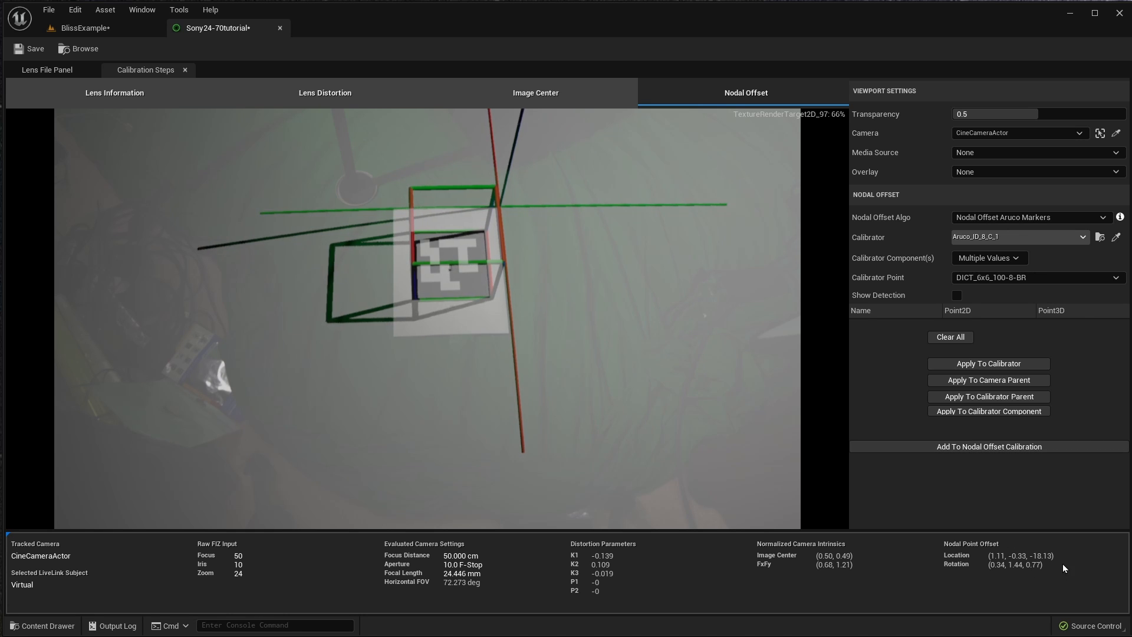
Show the Lens File Panel with the Nodal Offset data stored at focus 50.
click(48, 70)
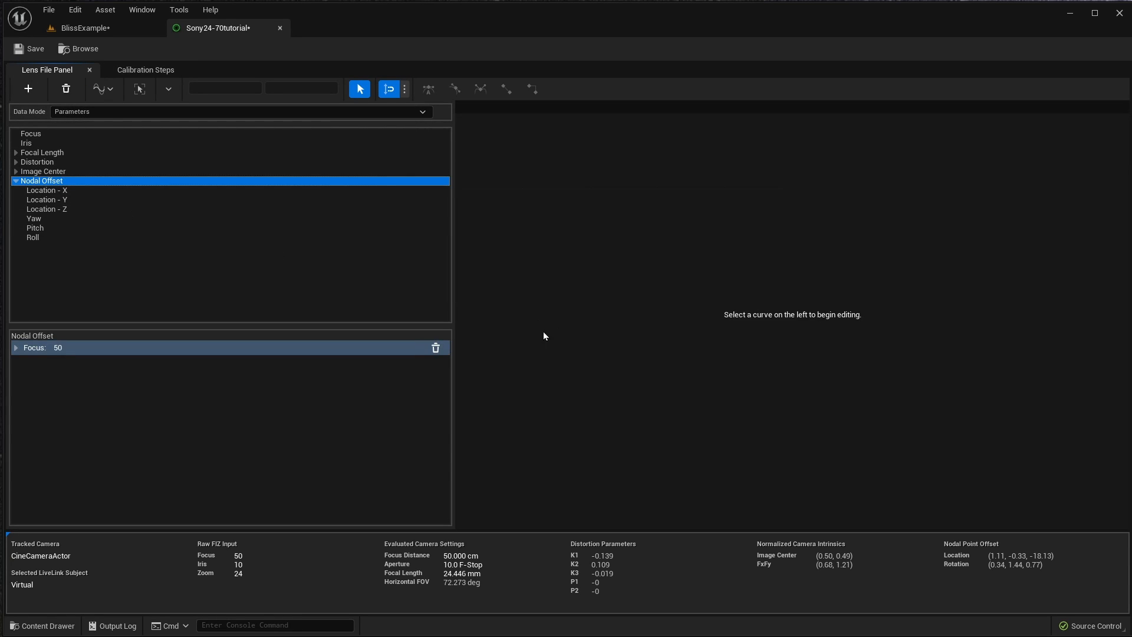
mouse_move(435, 347)
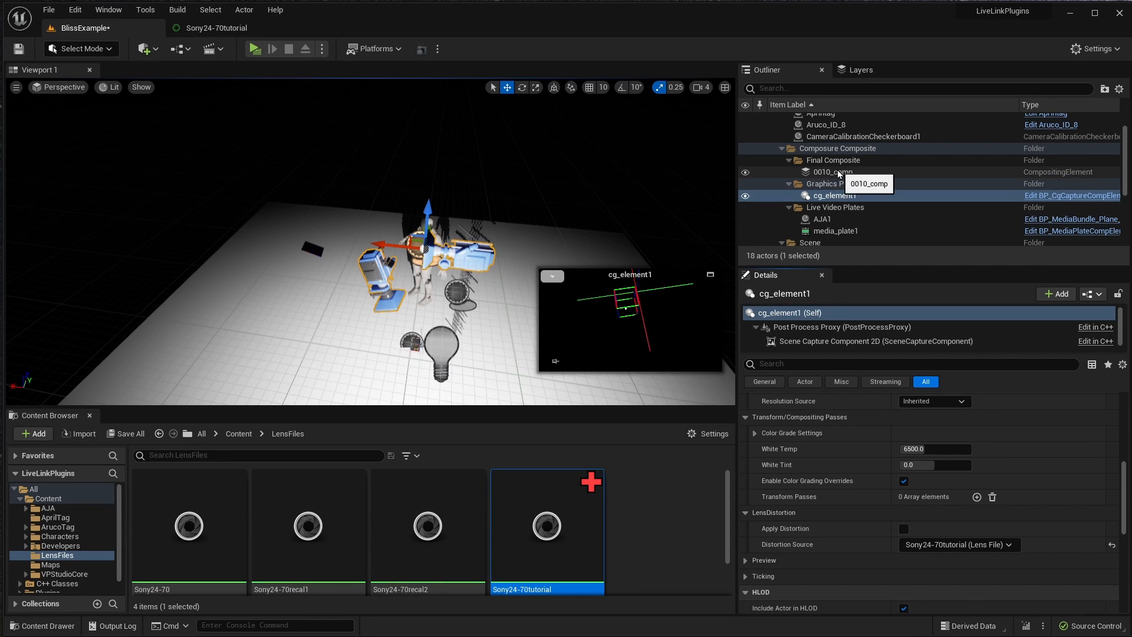
Select cg_element1 to use Sony24-70tutorial as its distortion source.
click(832, 172)
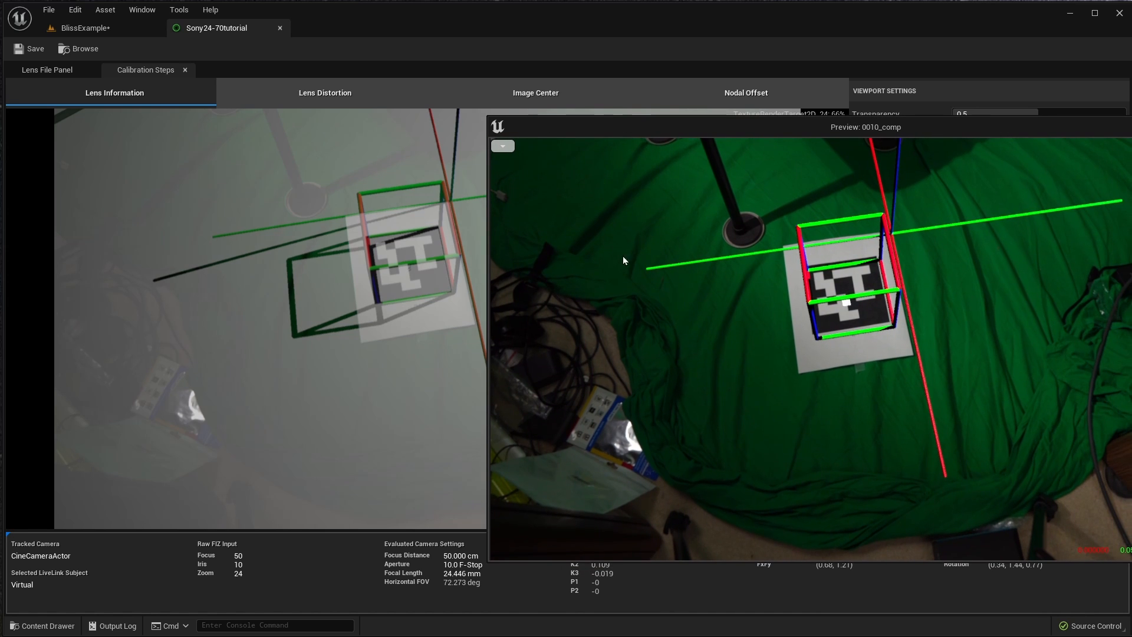
mouse_move(370, 237)
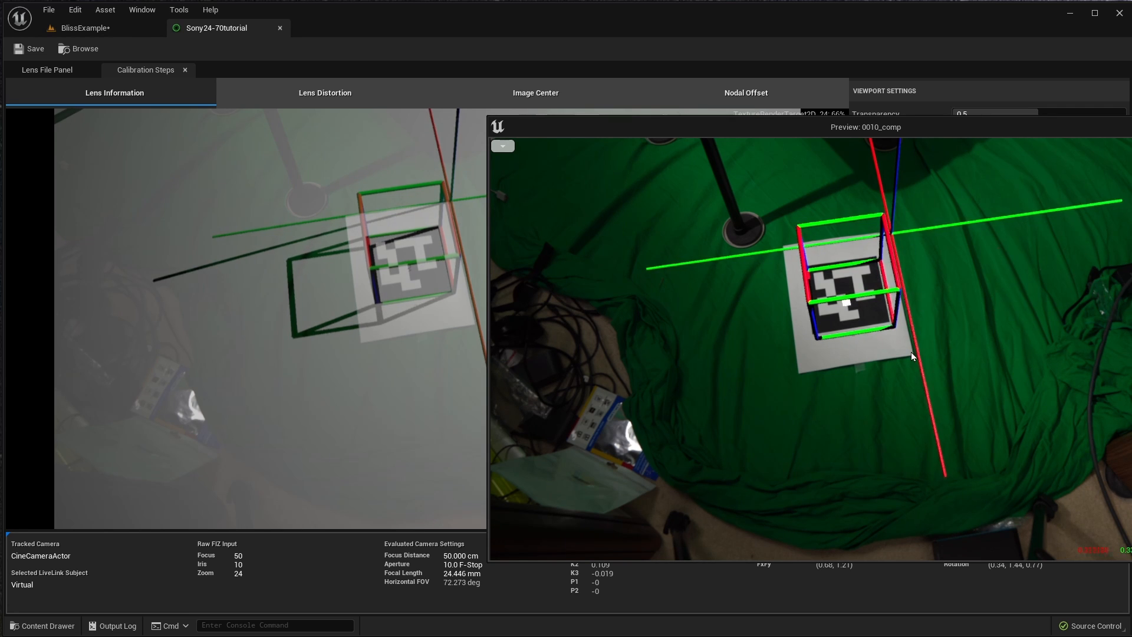
mouse_move(482, 318)
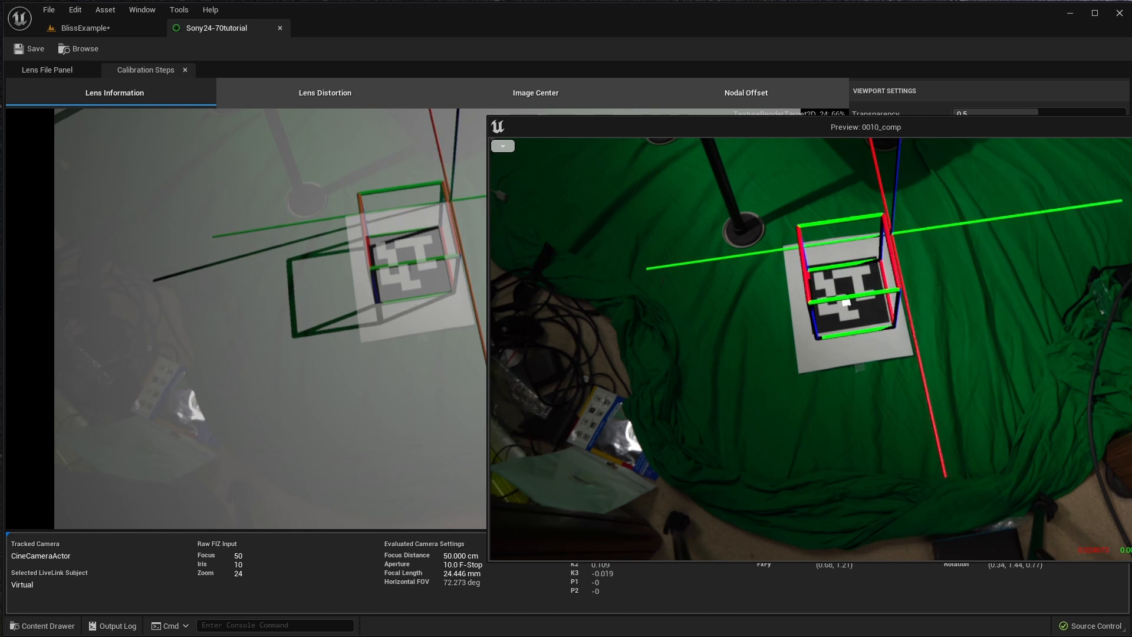
Leave the Lens File Calibration Steps editor for the BlissExample level viewport.
click(85, 27)
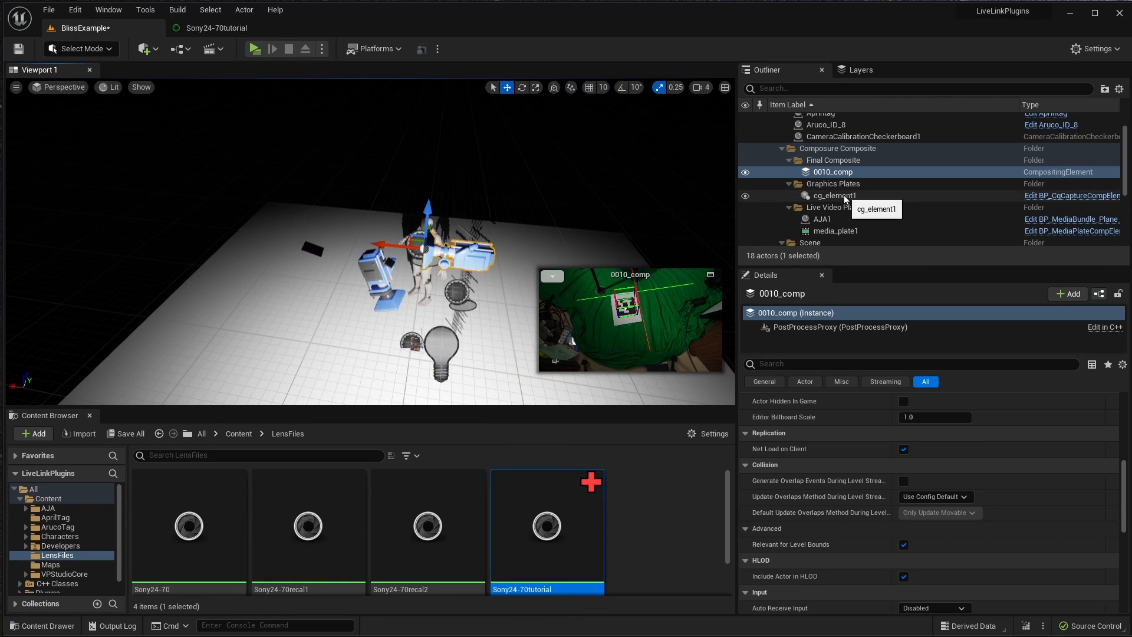
Select cg_element1 and tick Apply Distortion under its Lens Distortion settings.
click(835, 195)
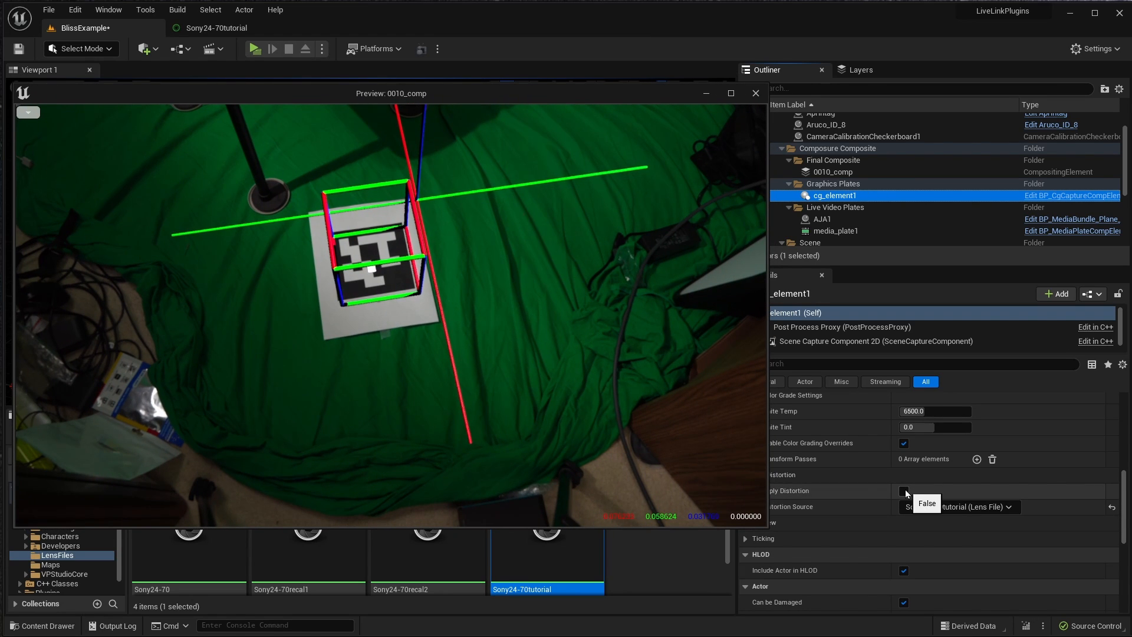
click(903, 491)
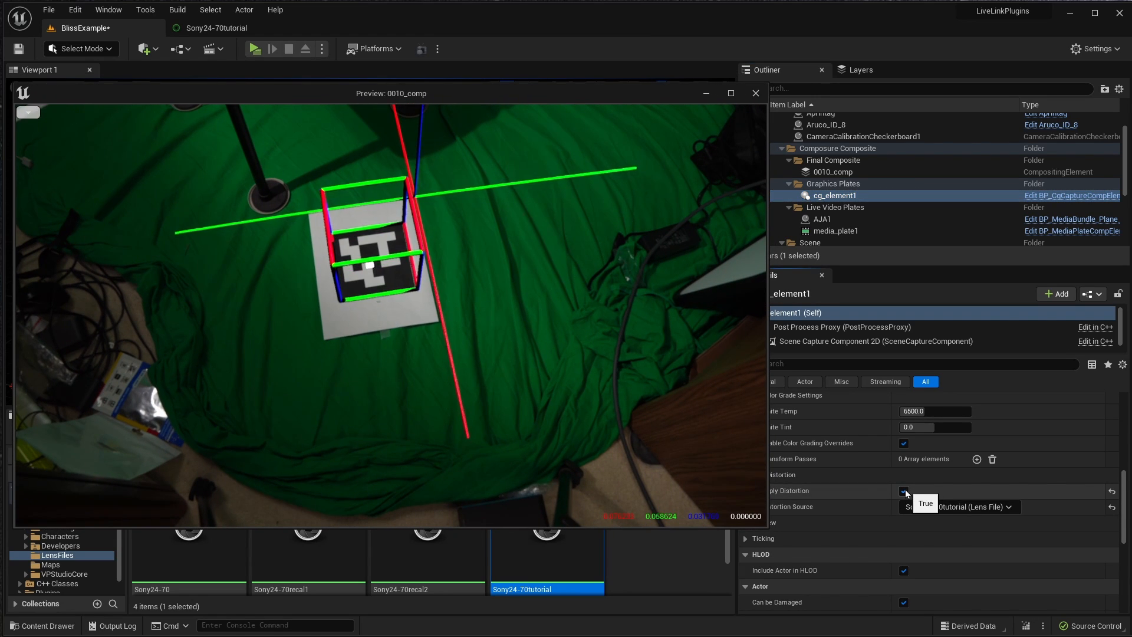
click(903, 491)
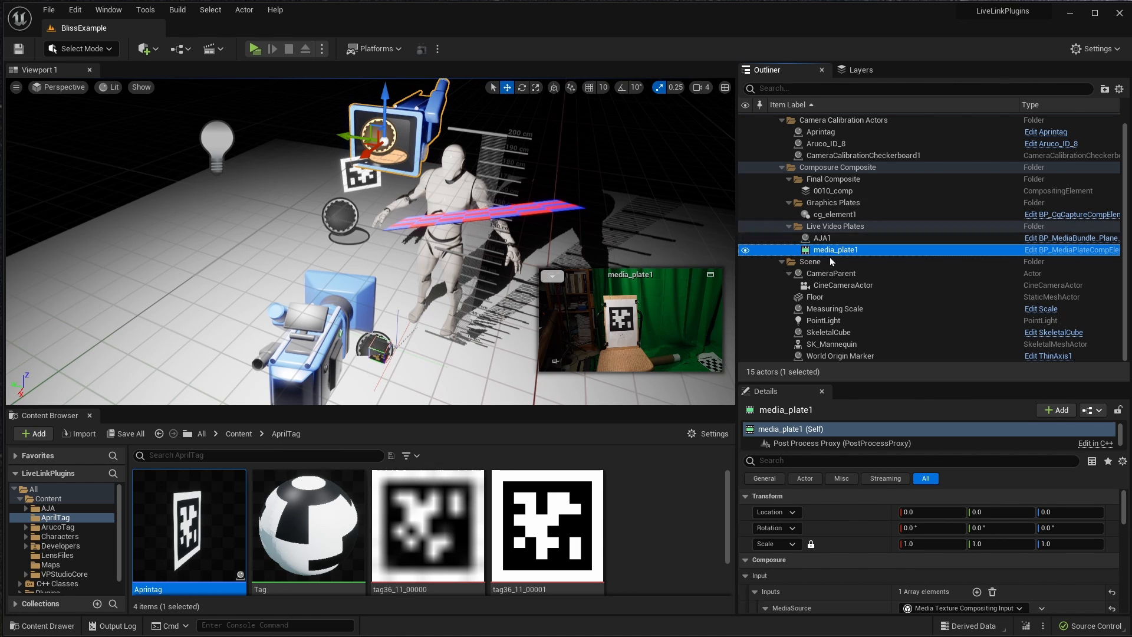
mouse_move(844, 284)
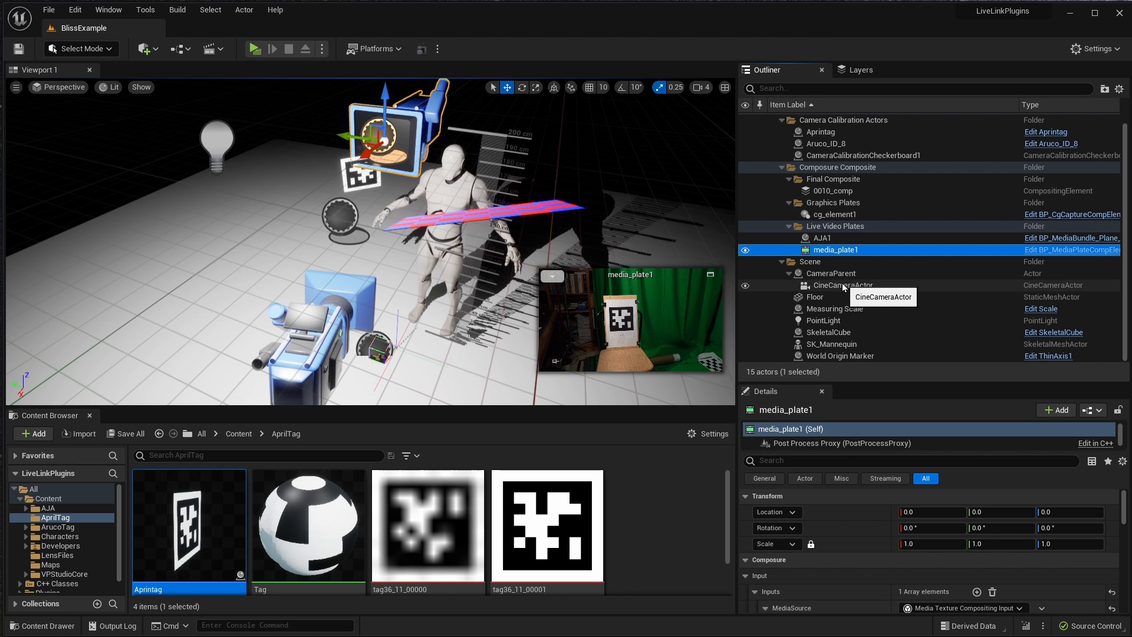
Select CineCameraActor and view its LiveLinkComponentControllerFIZ Lens File, Sony24-70tutorial.
click(842, 284)
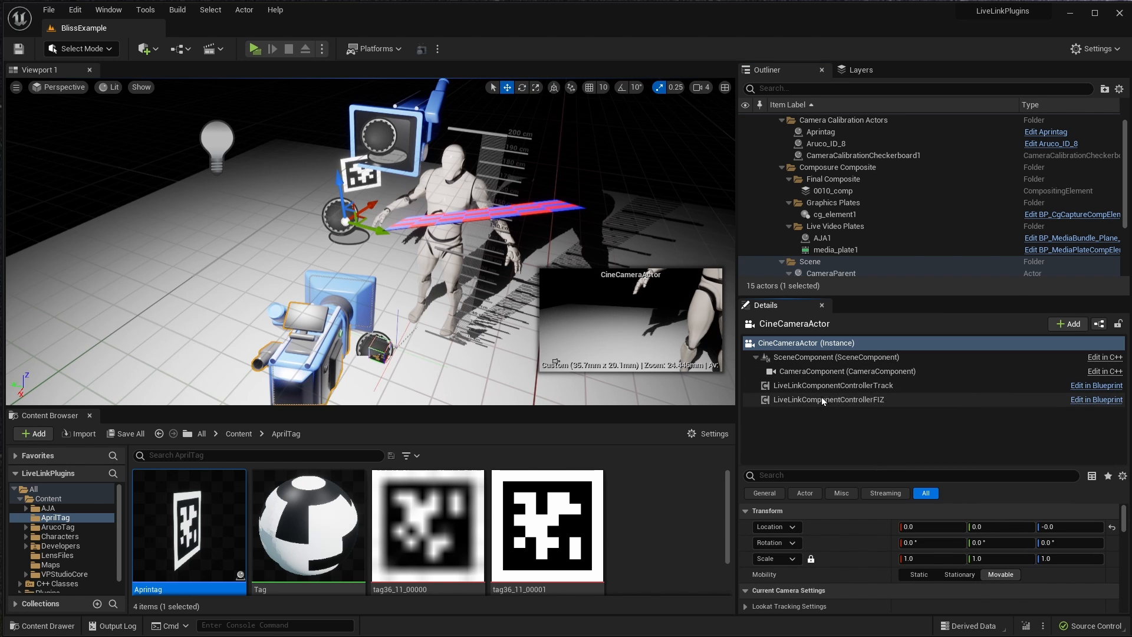
click(828, 399)
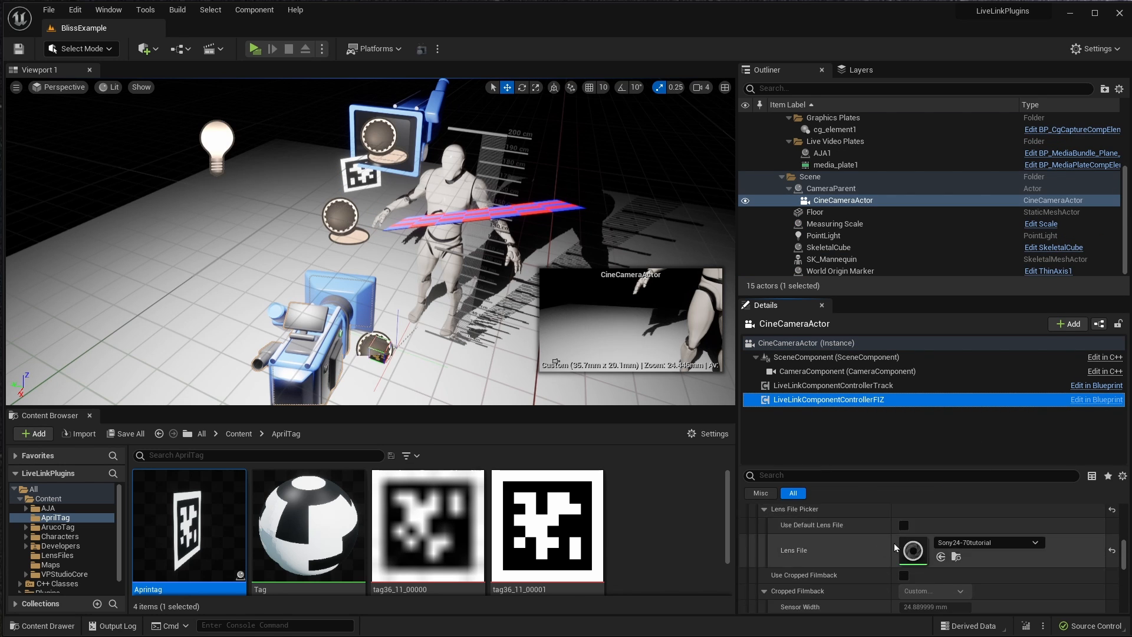
mouse_move(1010, 545)
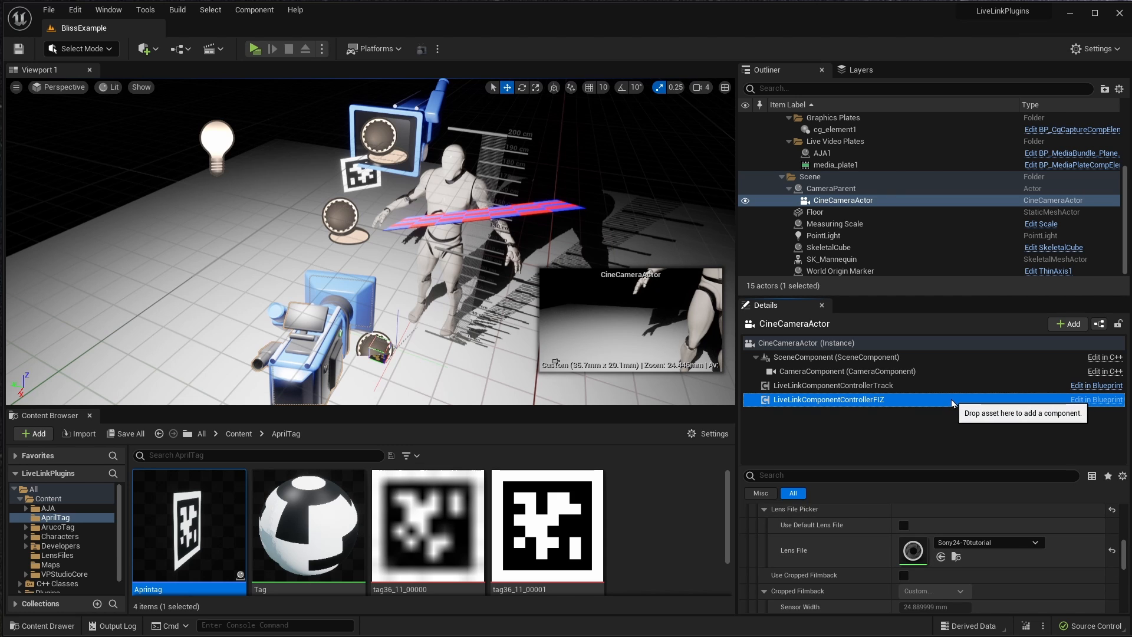
mouse_move(956, 450)
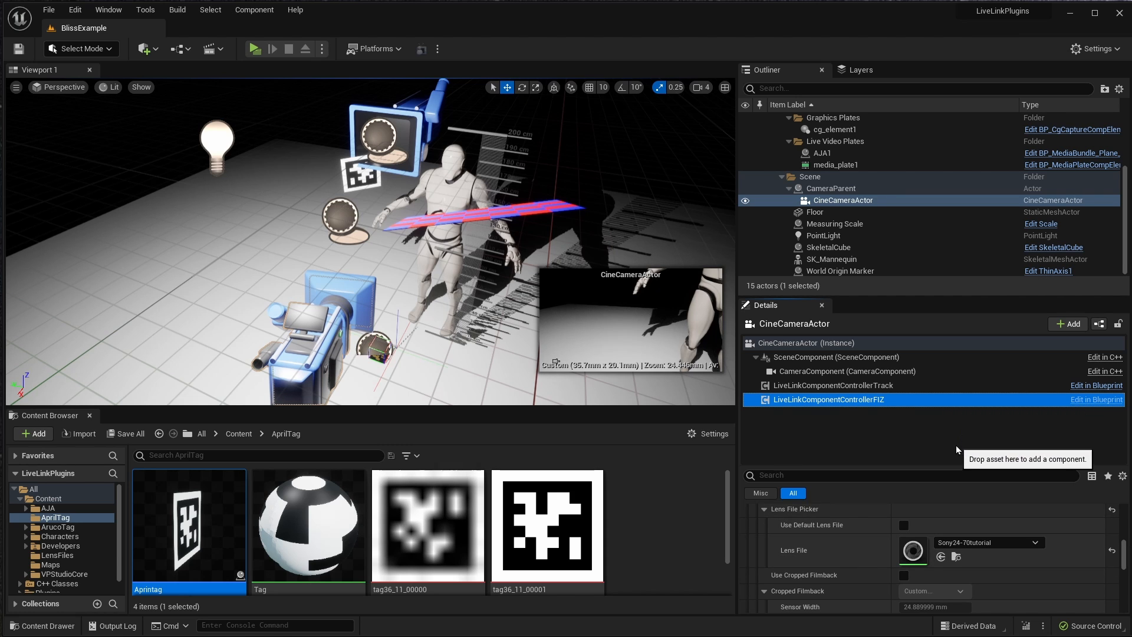
mouse_move(872, 418)
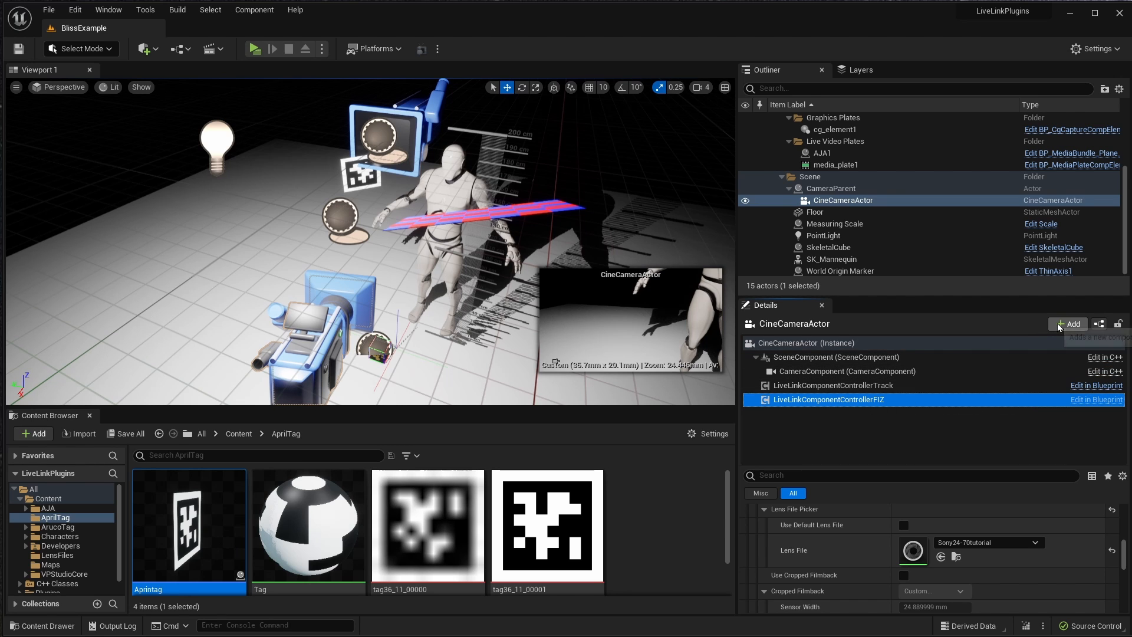
mouse_move(1070, 323)
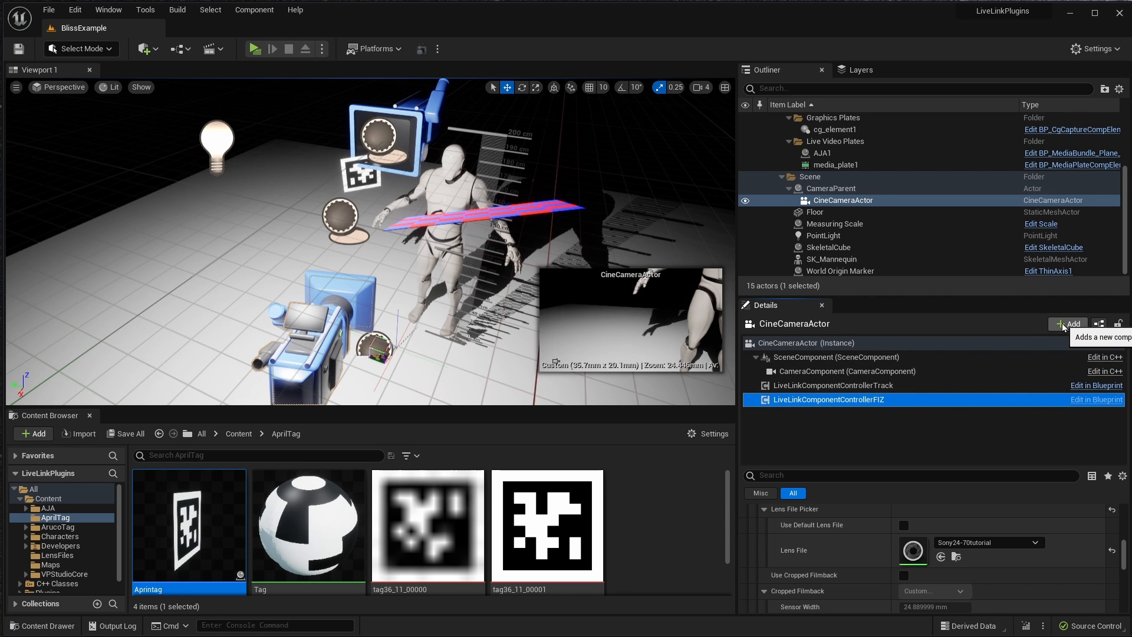
Add a Lens Distortion component sourced from Sony24-70tutorial, with Apply Distortion ticked.
click(1069, 323)
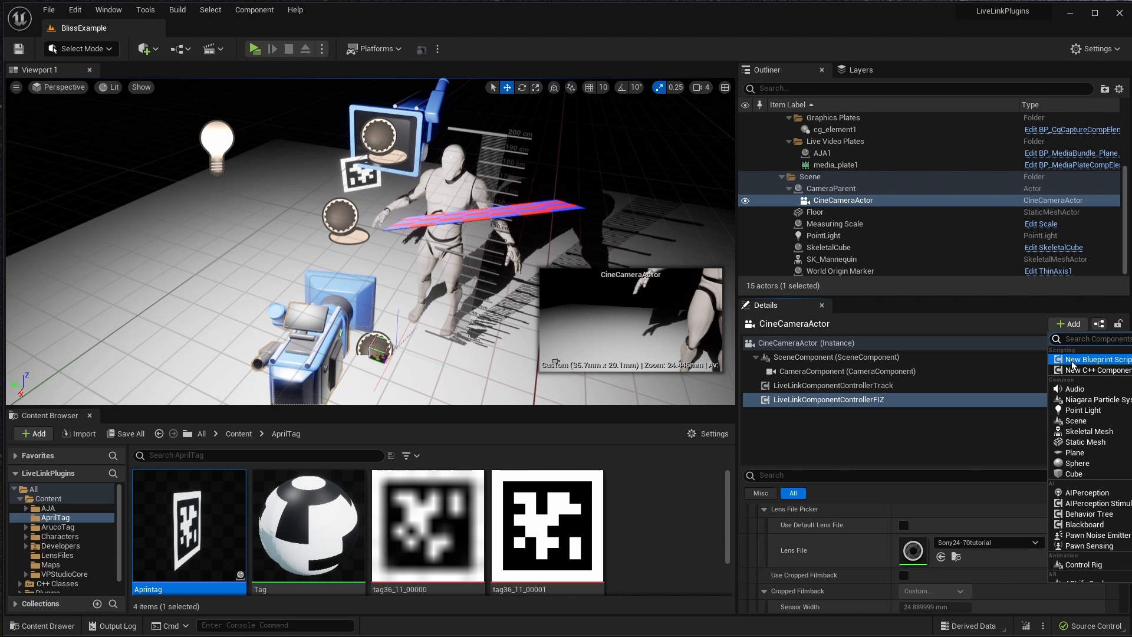
text(lens)
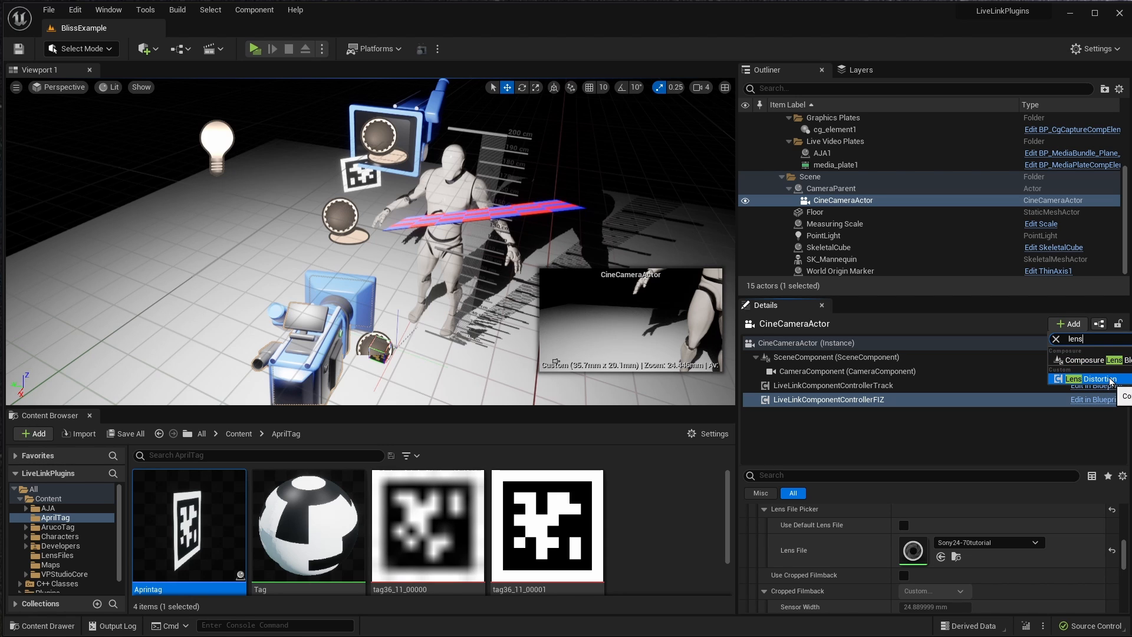
click(1092, 378)
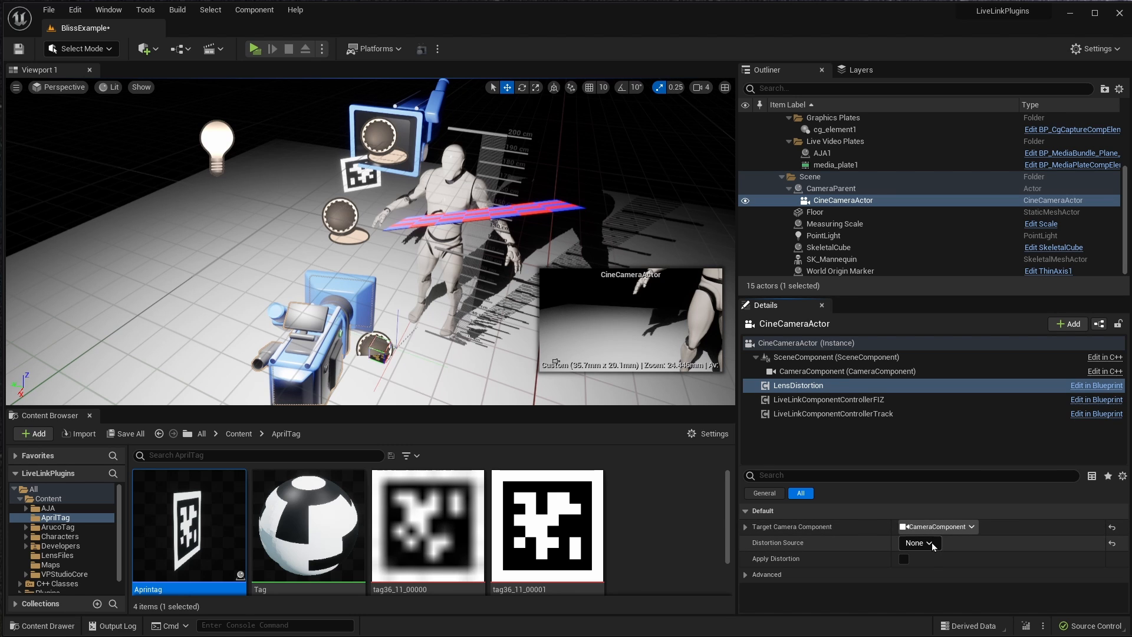
click(919, 542)
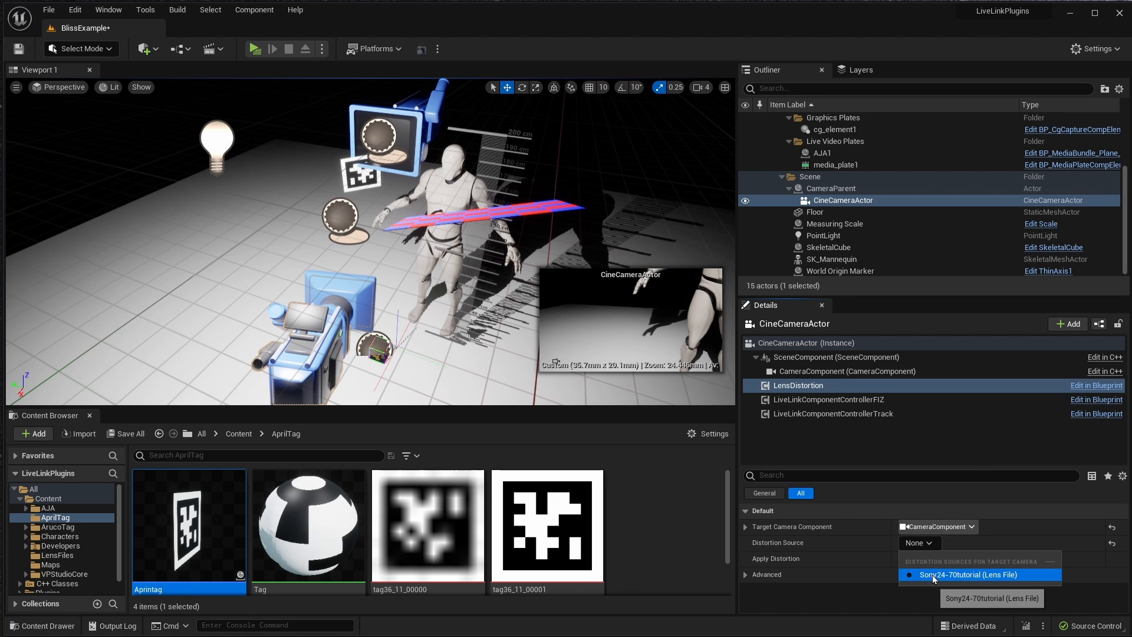
click(978, 573)
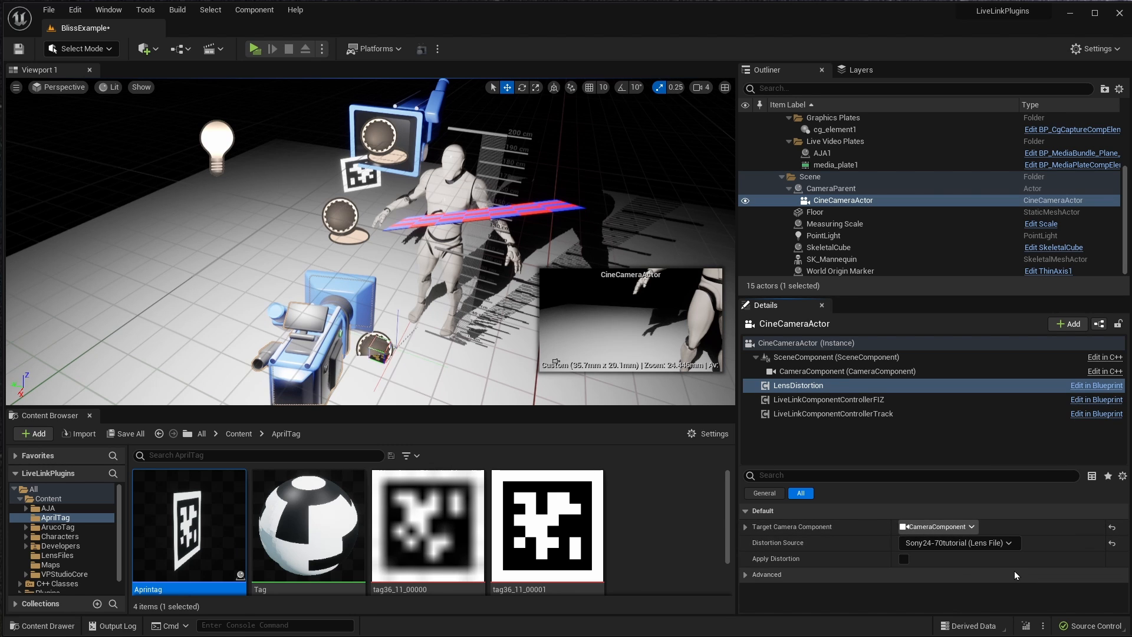
mouse_move(897, 440)
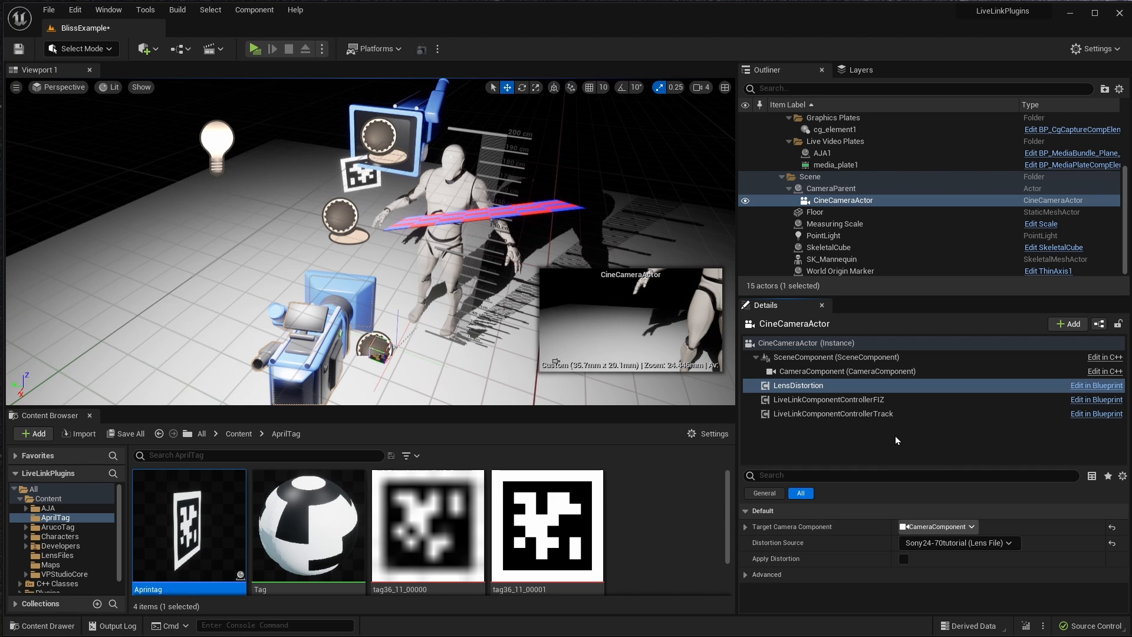
mouse_move(901, 559)
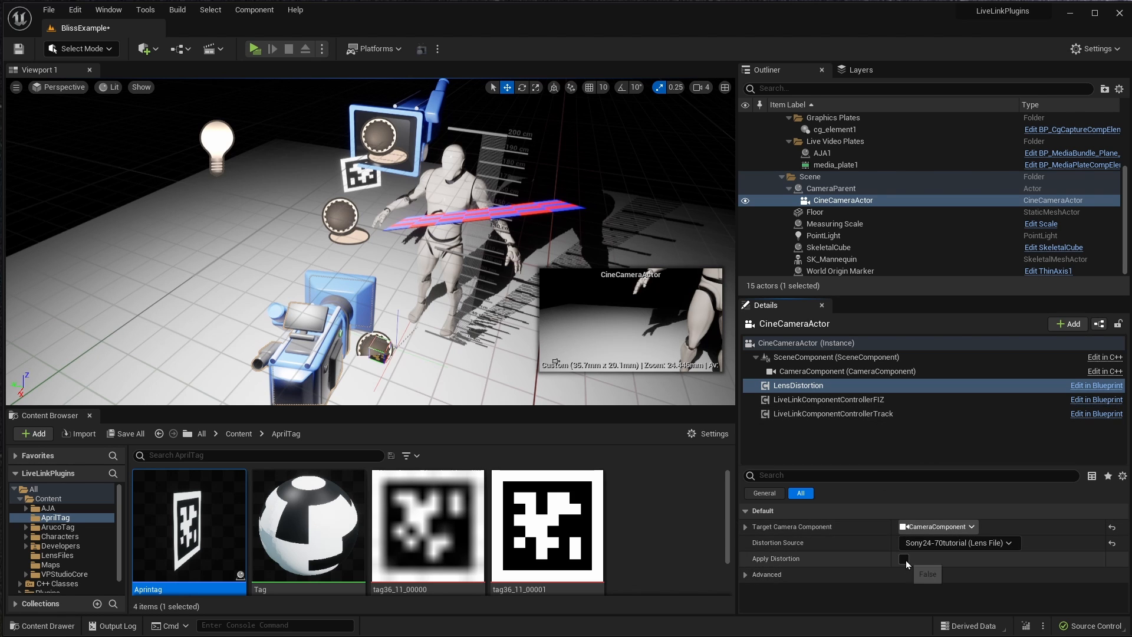
click(903, 558)
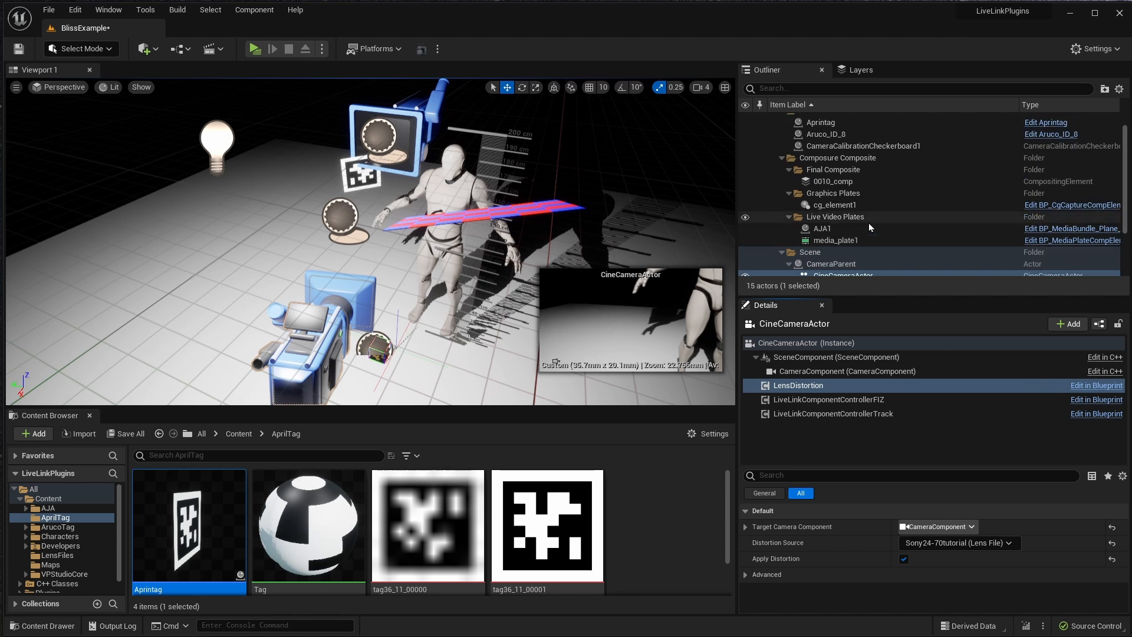
Select cg_element1 and confirm Apply Distortion is ticked in its LensDistortion settings.
click(835, 205)
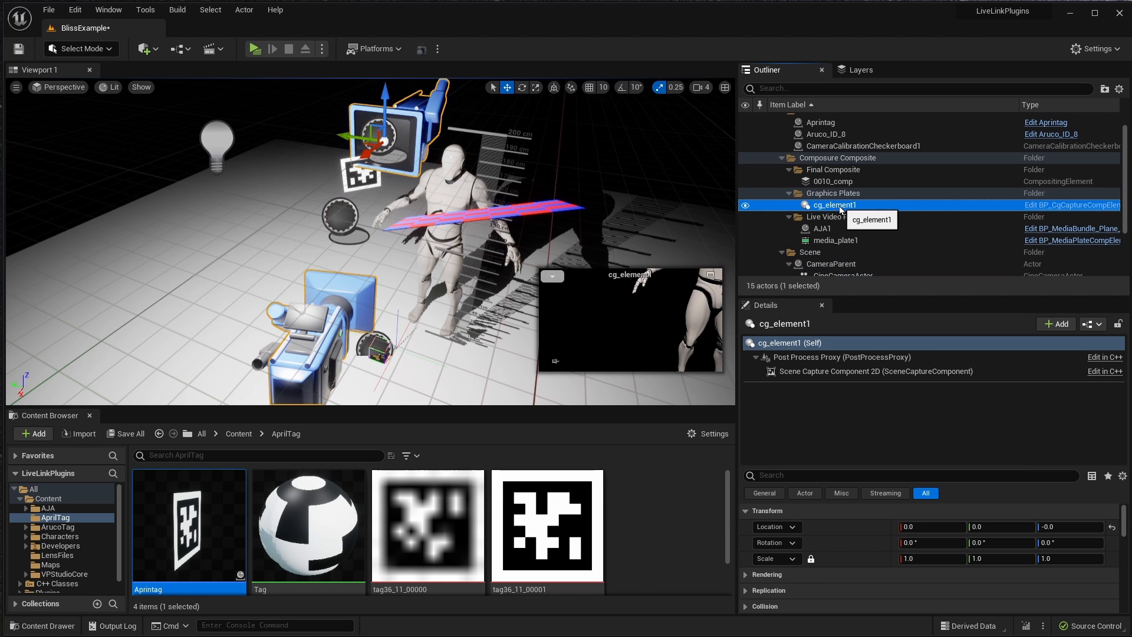
mouse_move(963, 470)
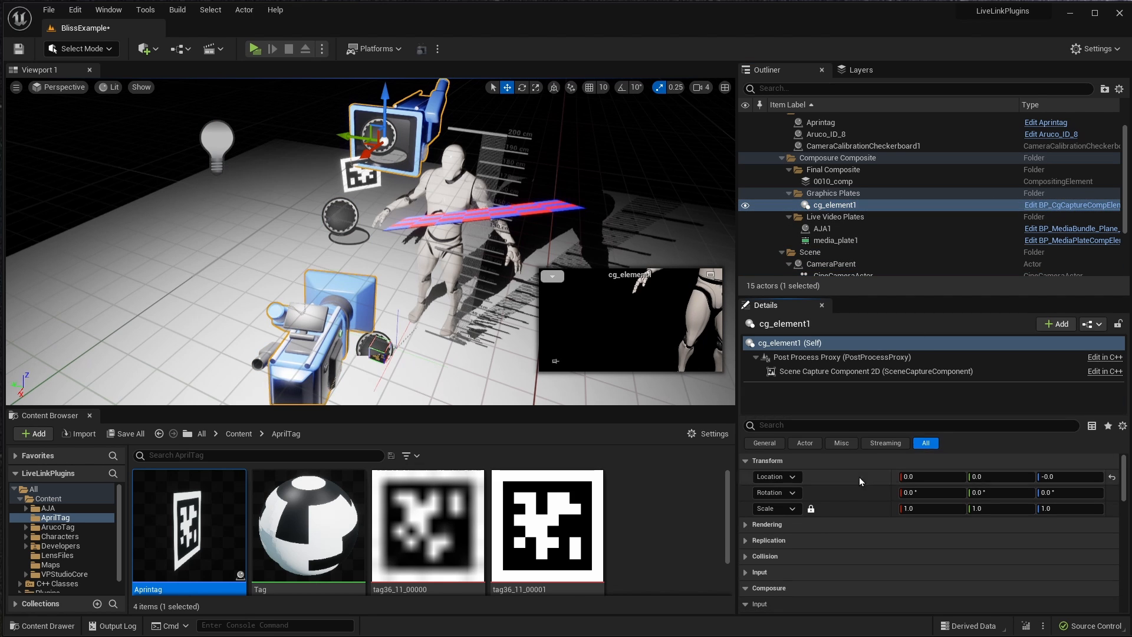
scroll(down, 3)
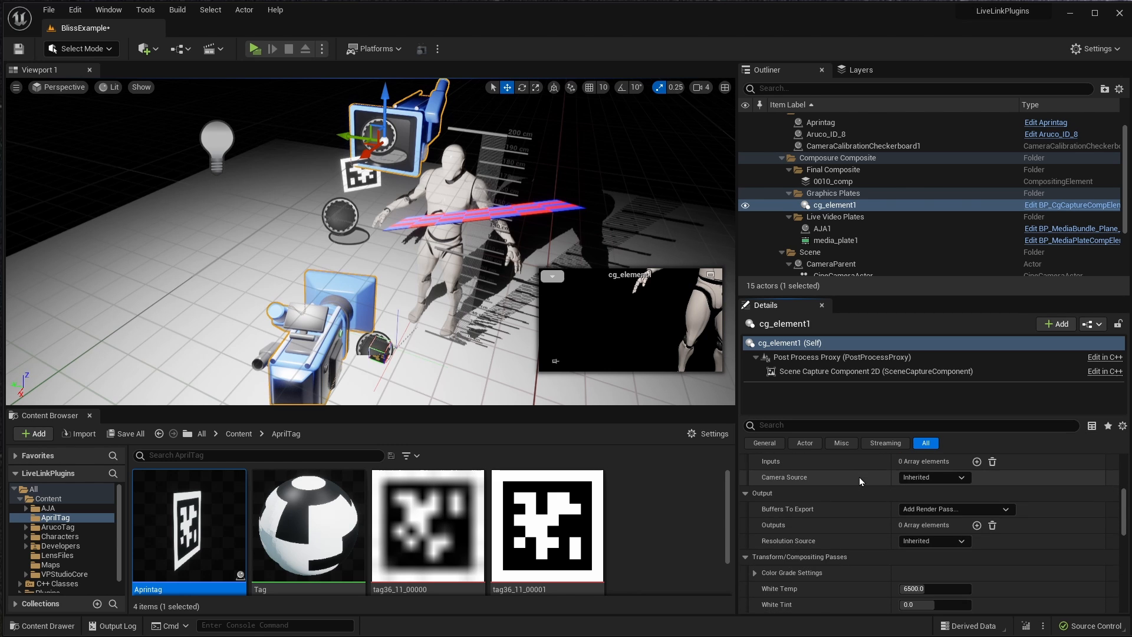
scroll(down, 3)
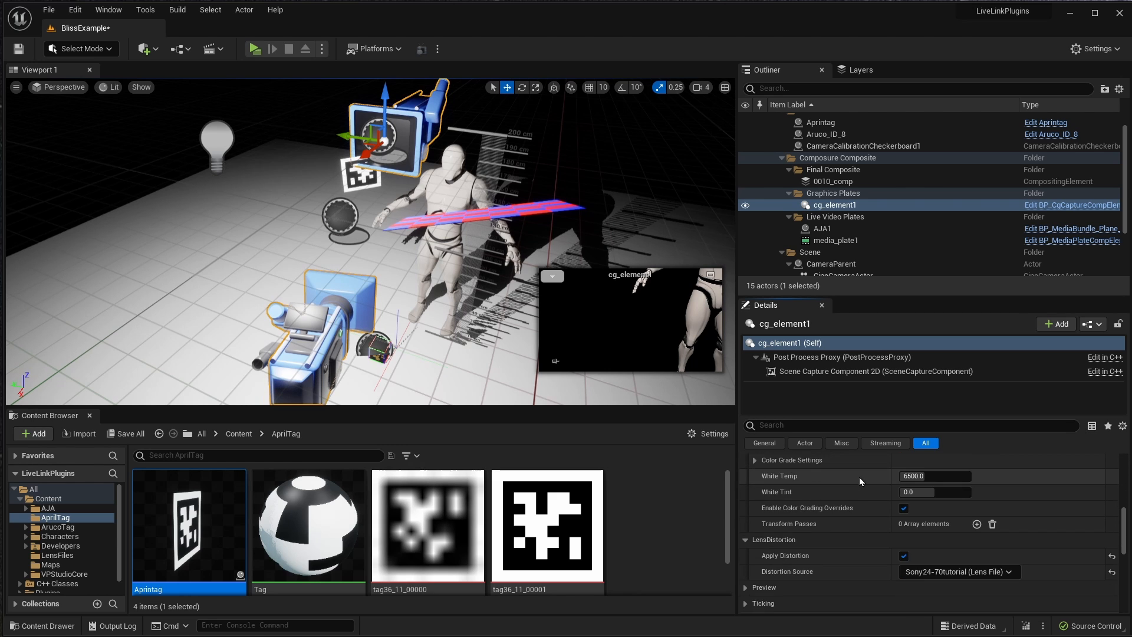
scroll(down, 3)
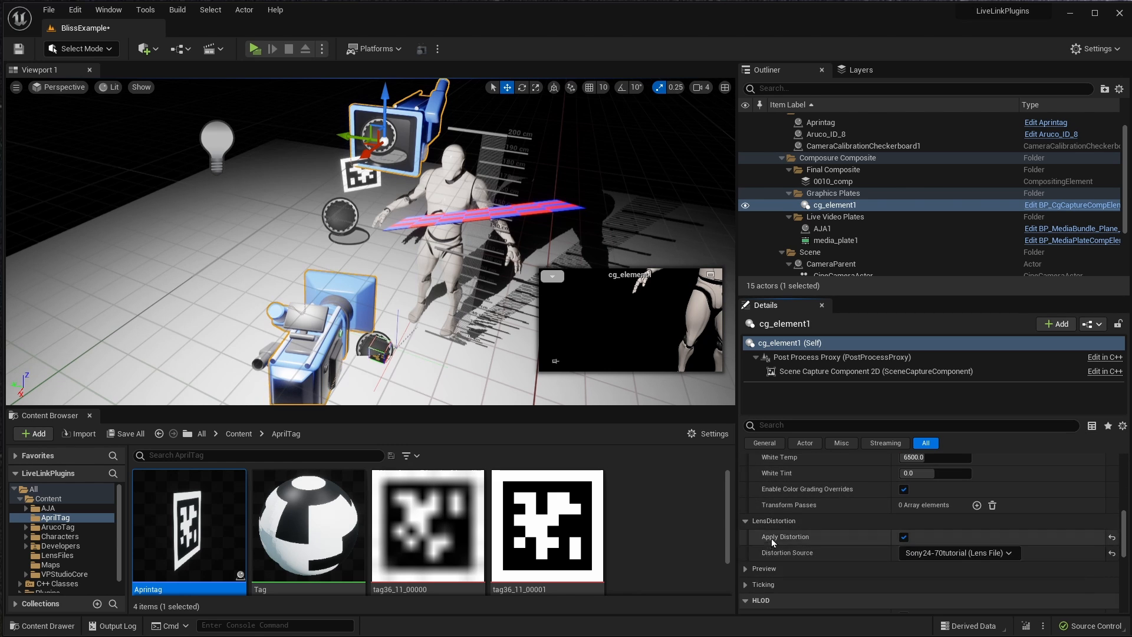
mouse_move(794, 543)
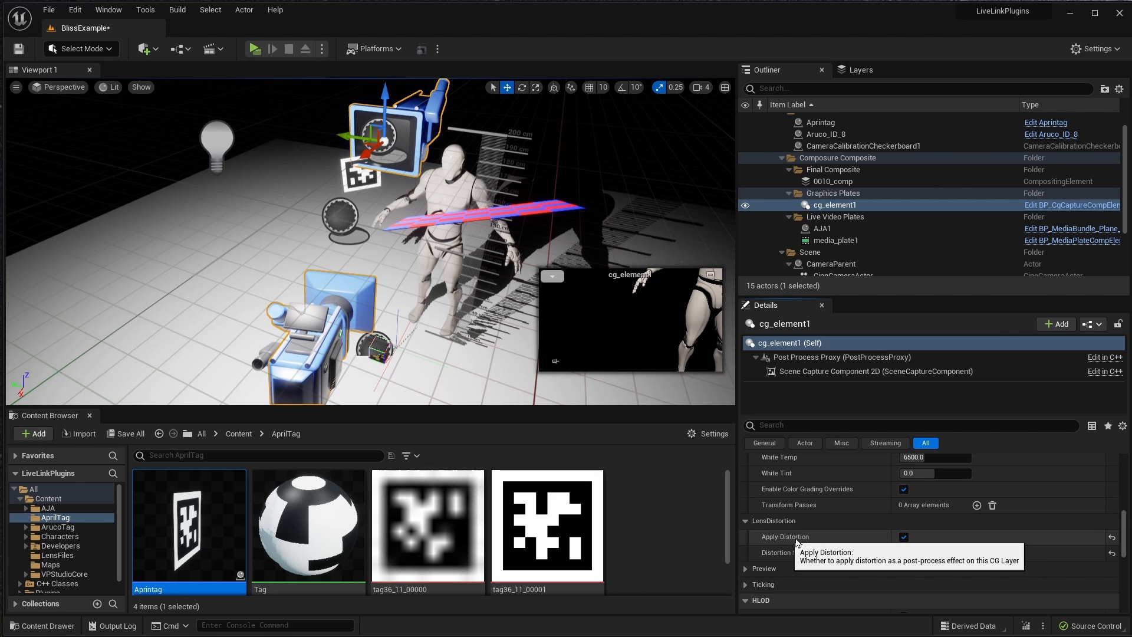
click(903, 537)
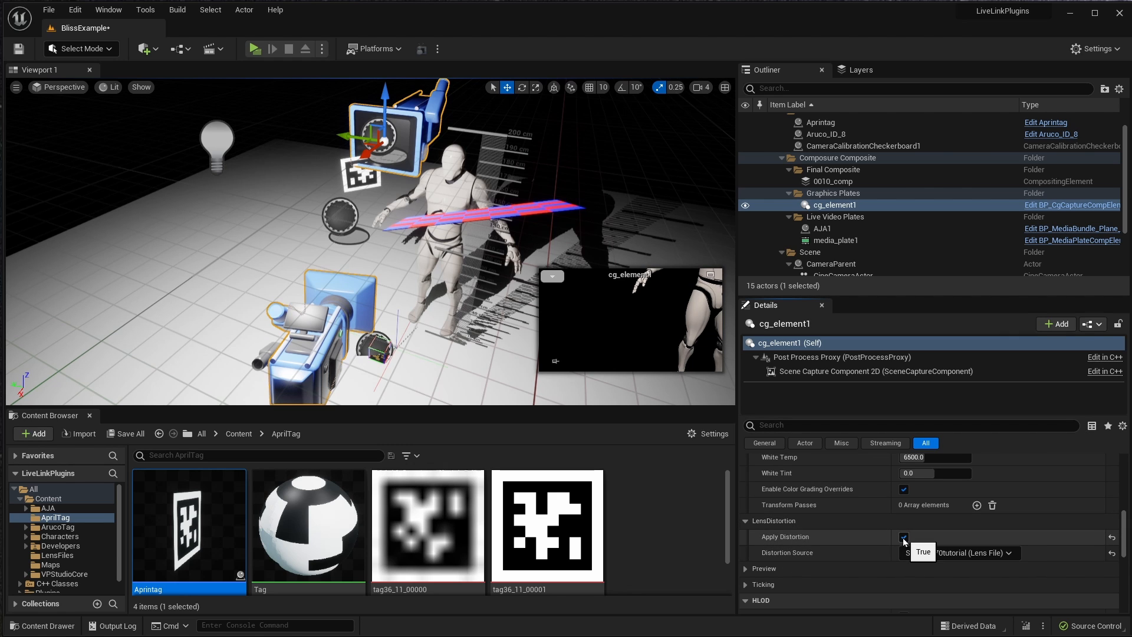